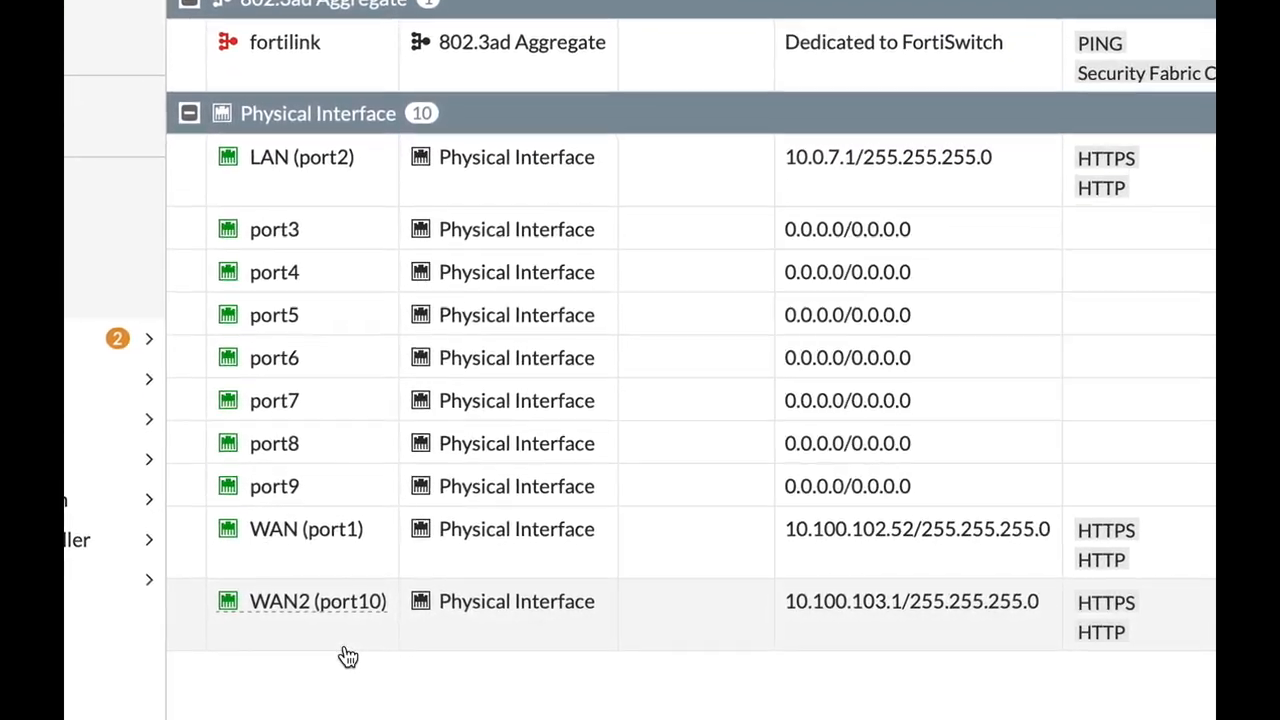
# - Scroll the Interfaces list to review port1 (10.100.102.52/24) and port10 WAN2 (10.100.103.1/24)
pyautogui.scroll(-3)
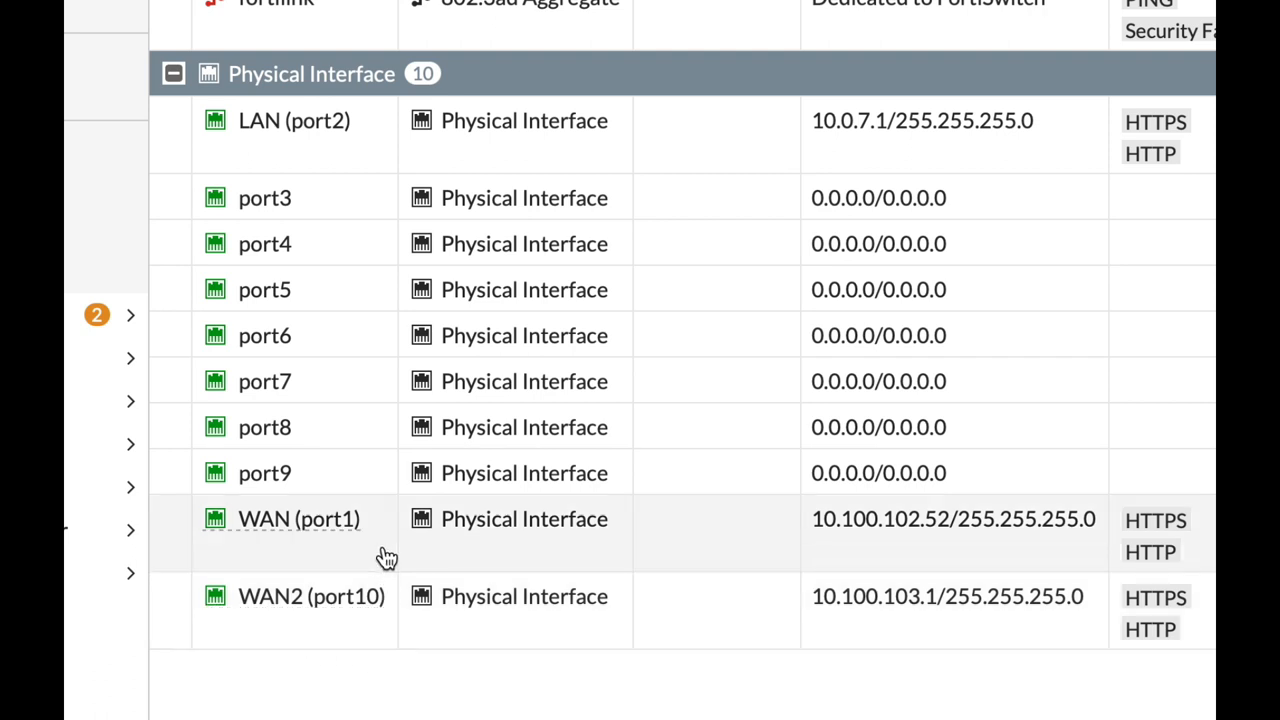
pyautogui.moveTo(422, 573)
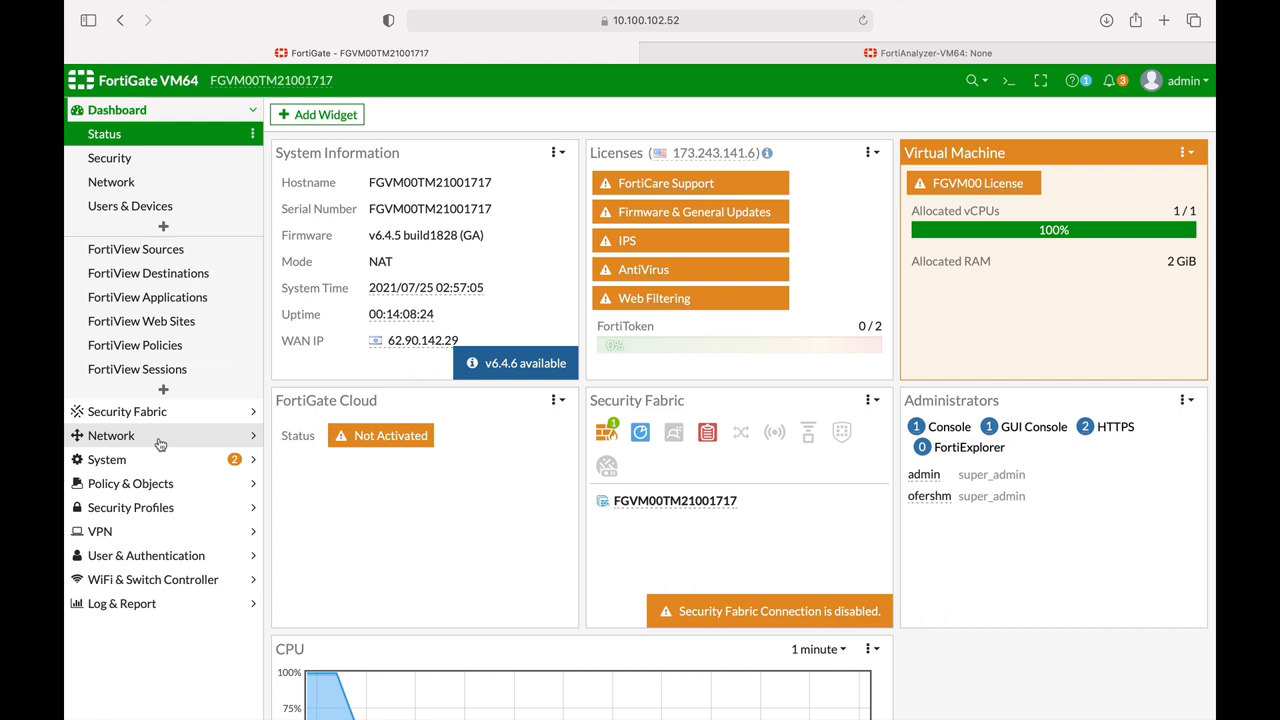
# - Navigate to System > Settings > FortiGuard to show the license information page
pyautogui.click(107, 459)
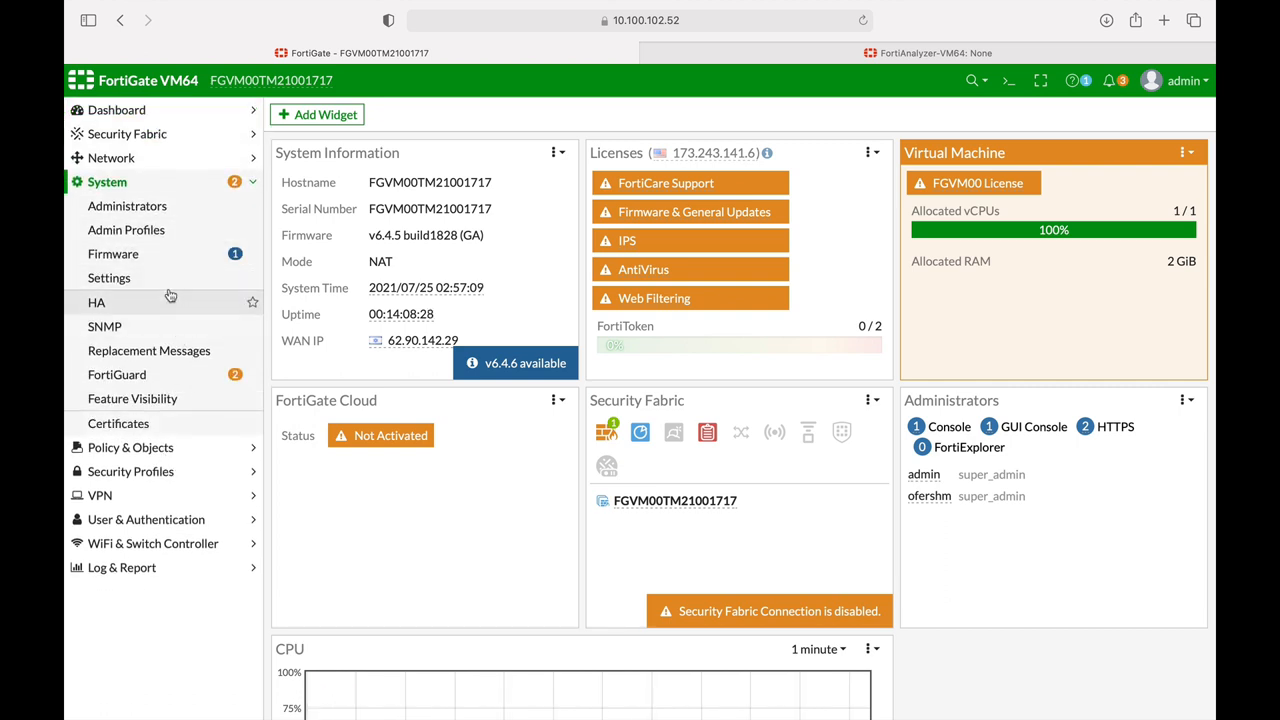
pyautogui.click(109, 277)
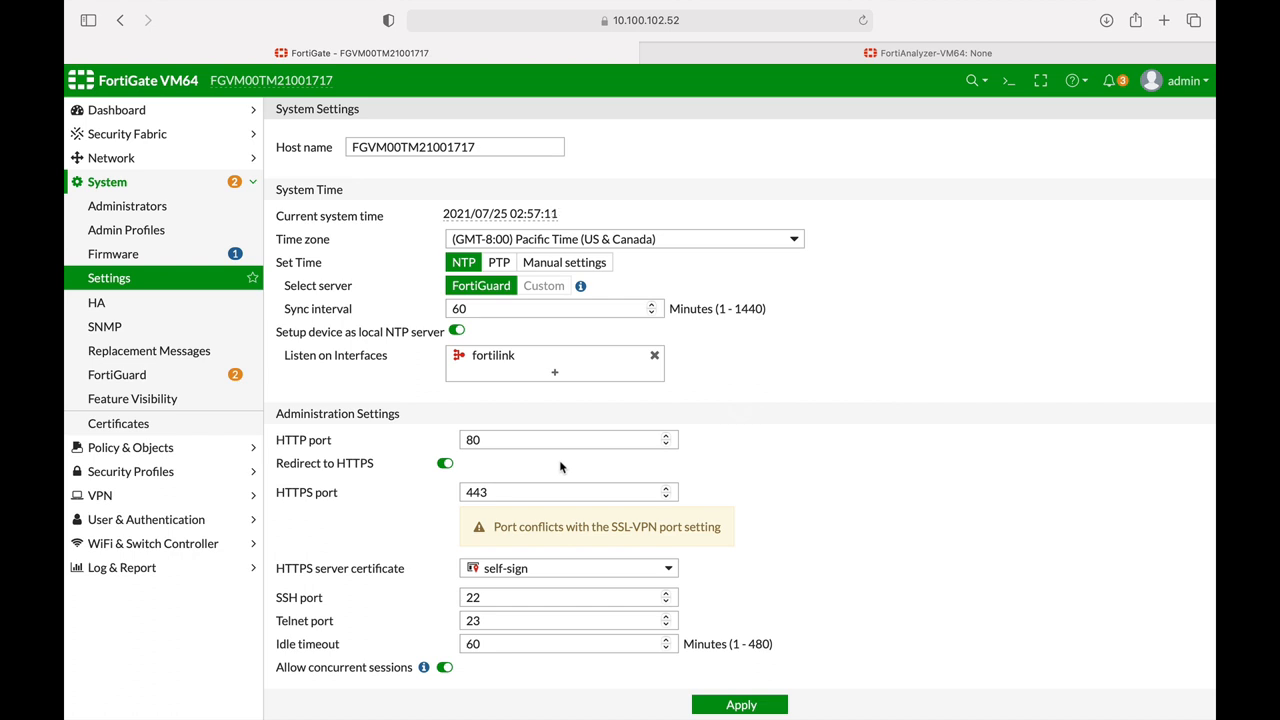
pyautogui.moveTo(160, 519)
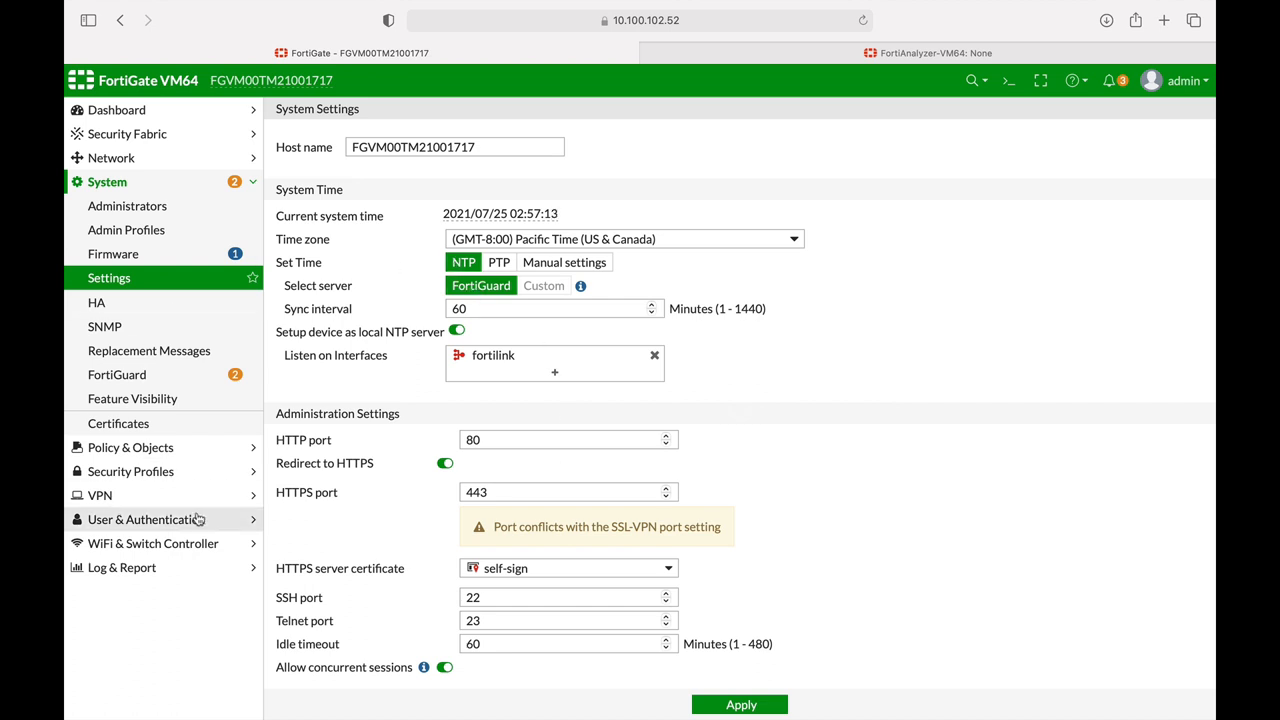
pyautogui.click(117, 374)
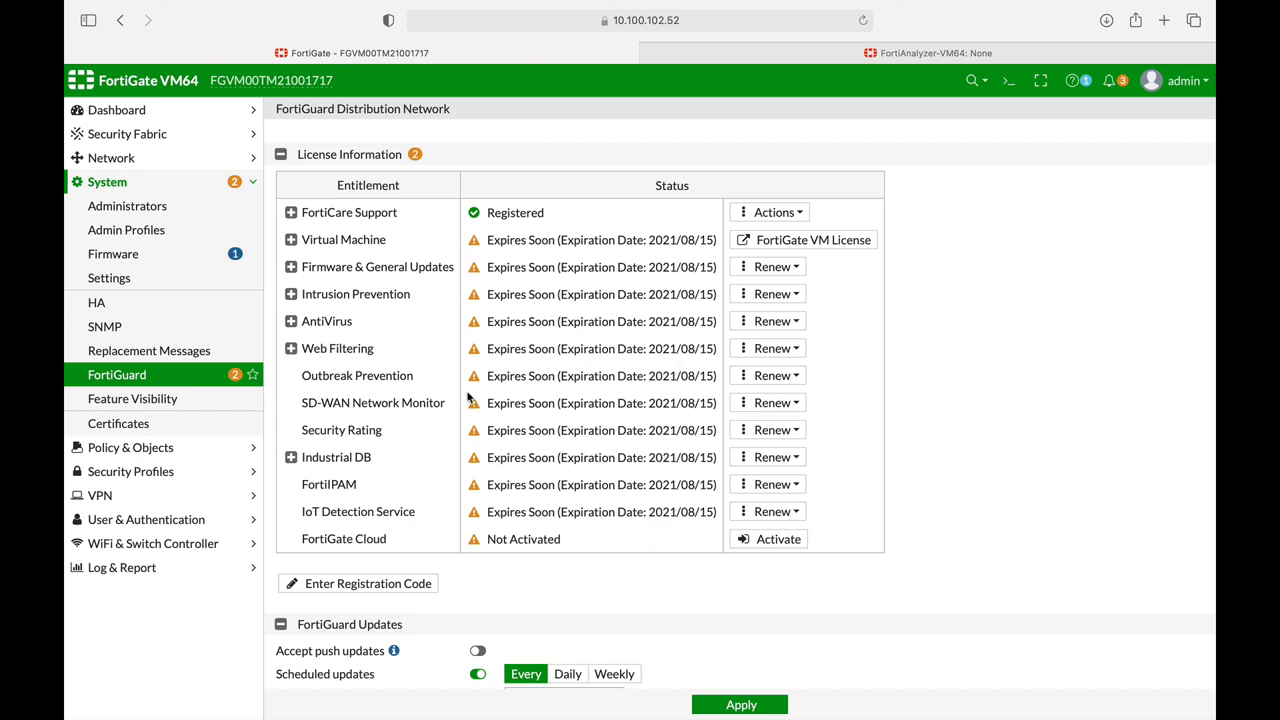
pyautogui.moveTo(567, 345)
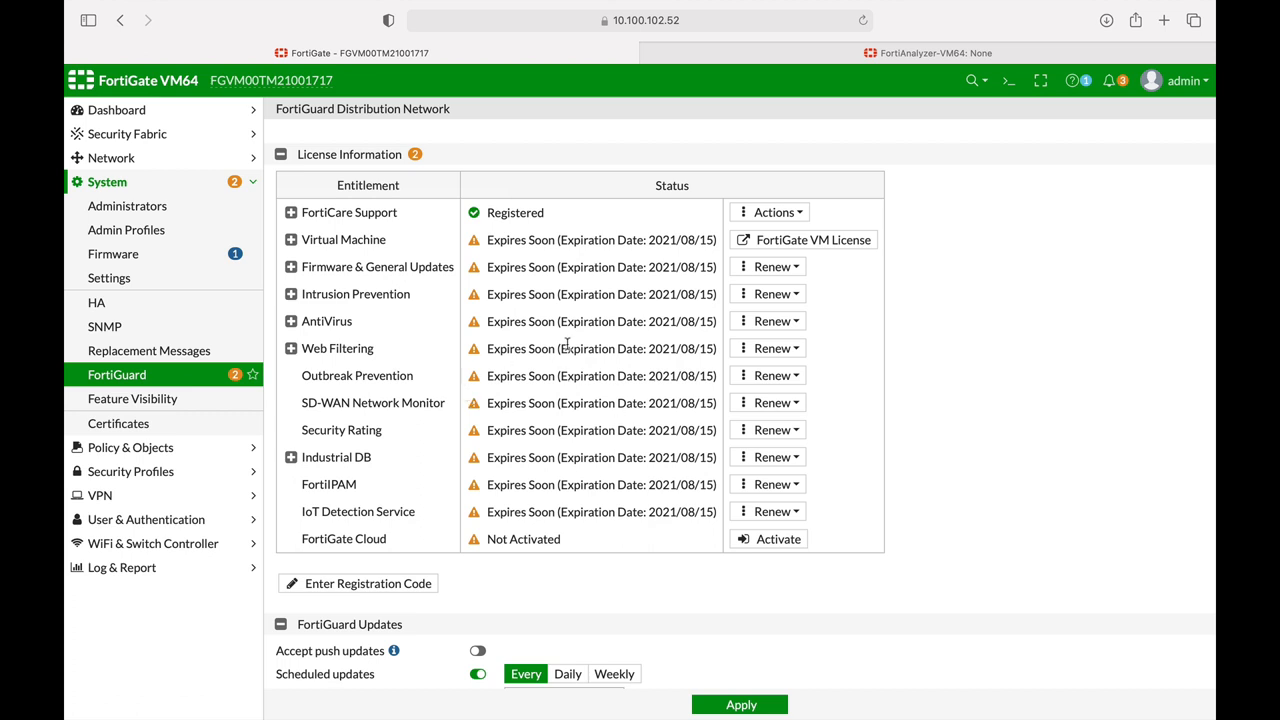
pyautogui.moveTo(518, 211)
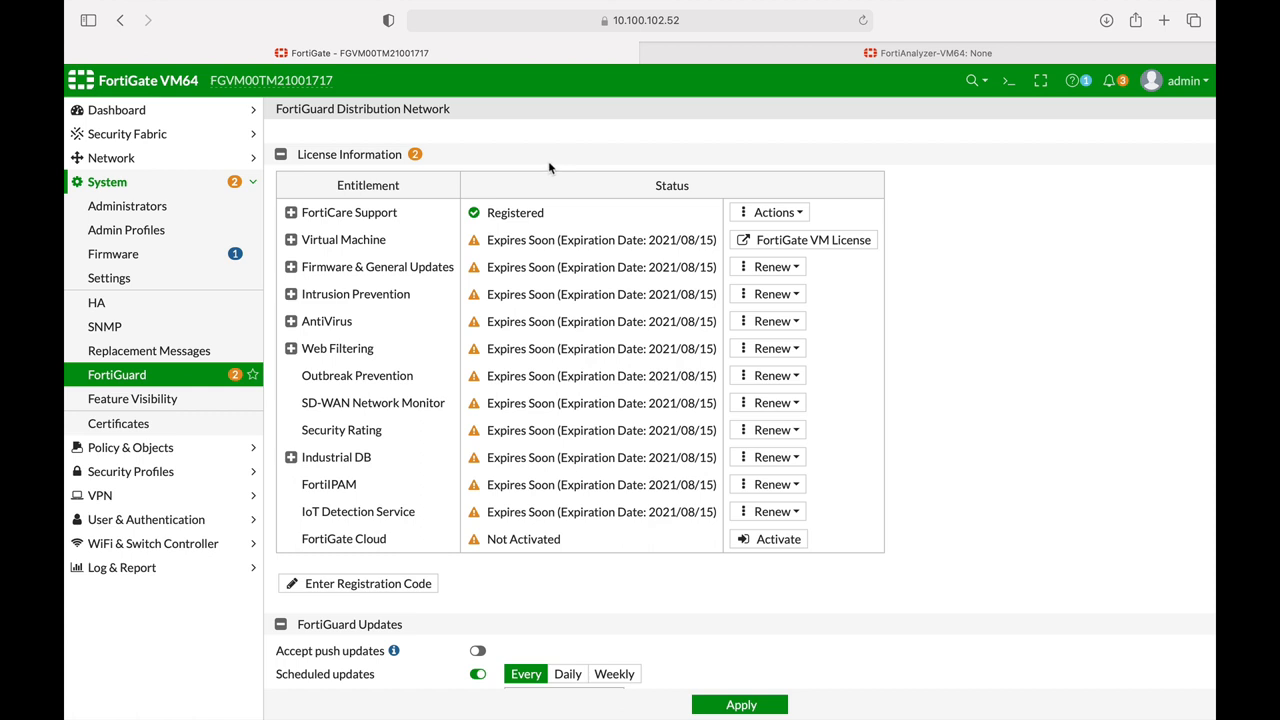
pyautogui.moveTo(985, 275)
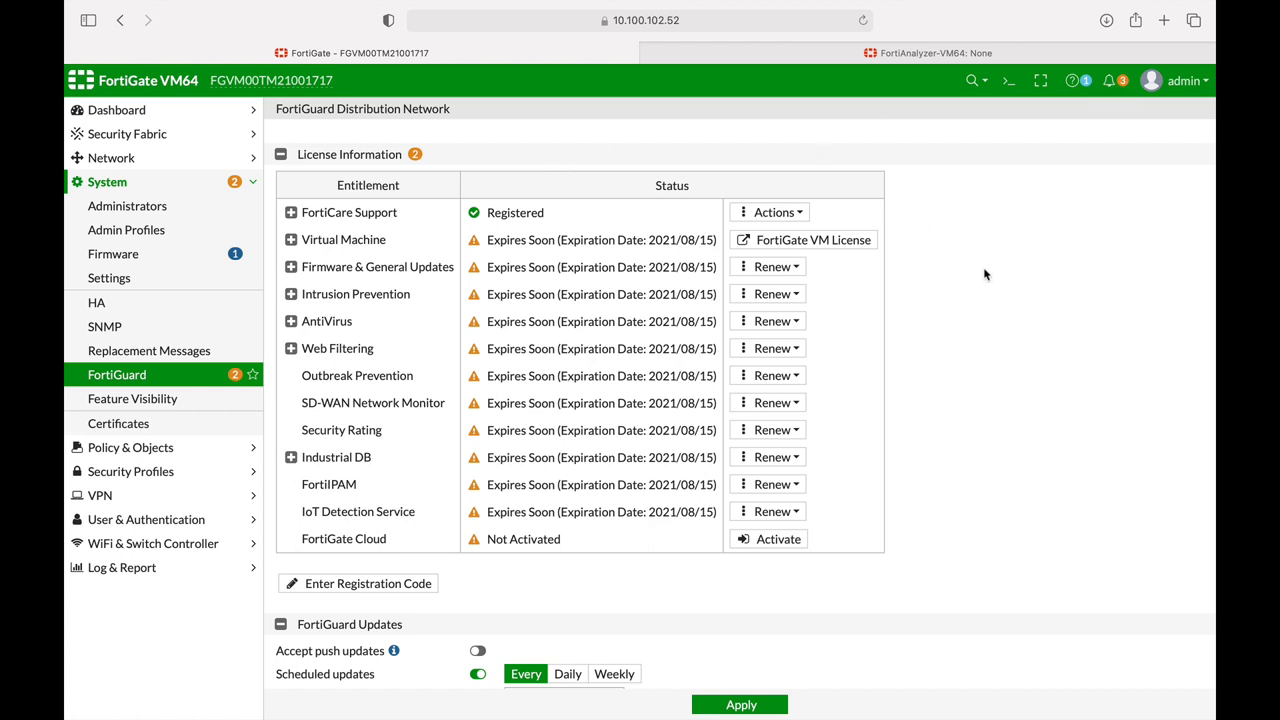
pyautogui.moveTo(970, 252)
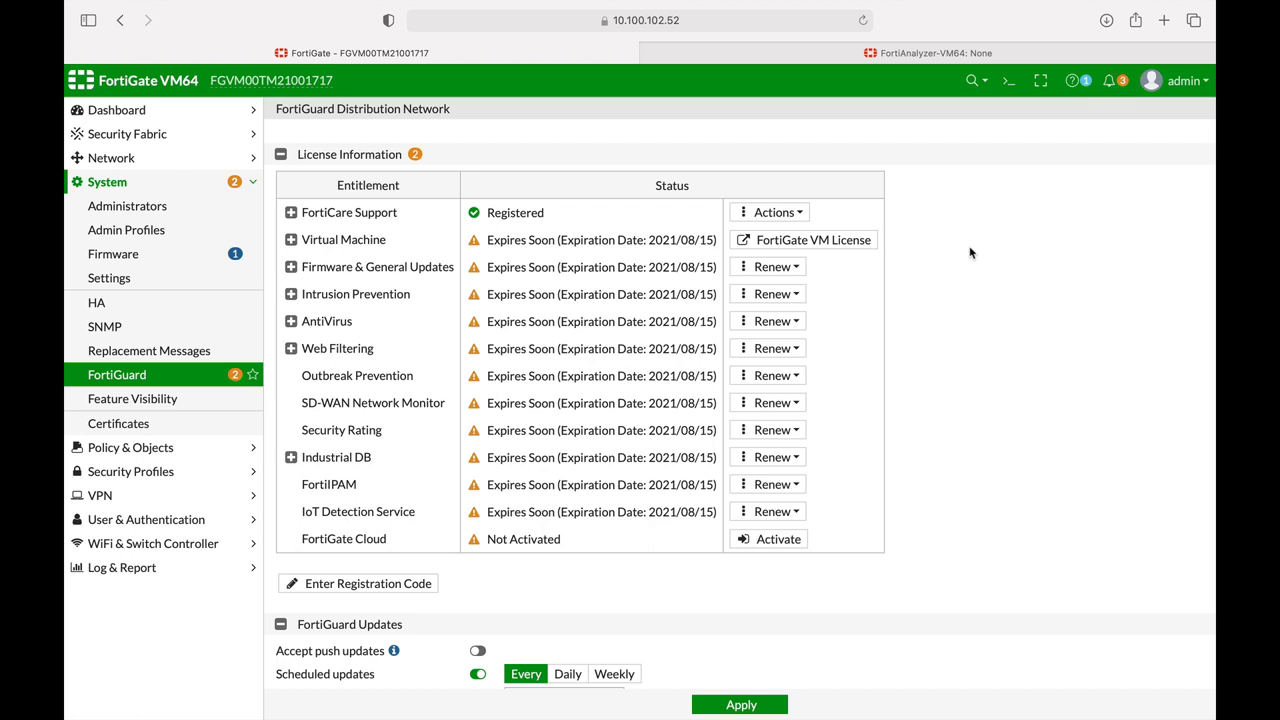
pyautogui.moveTo(995, 122)
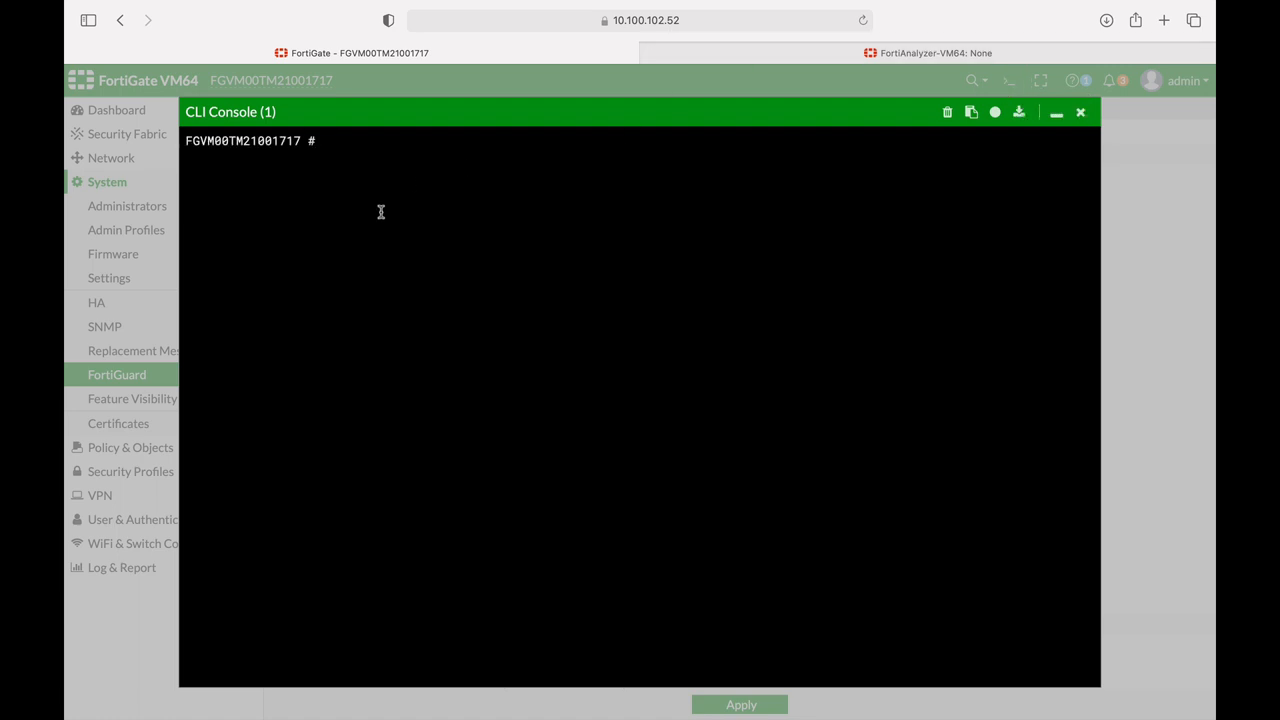
# - In config system fortiguard, set interface-select-method to specify
pyautogui.write('config')
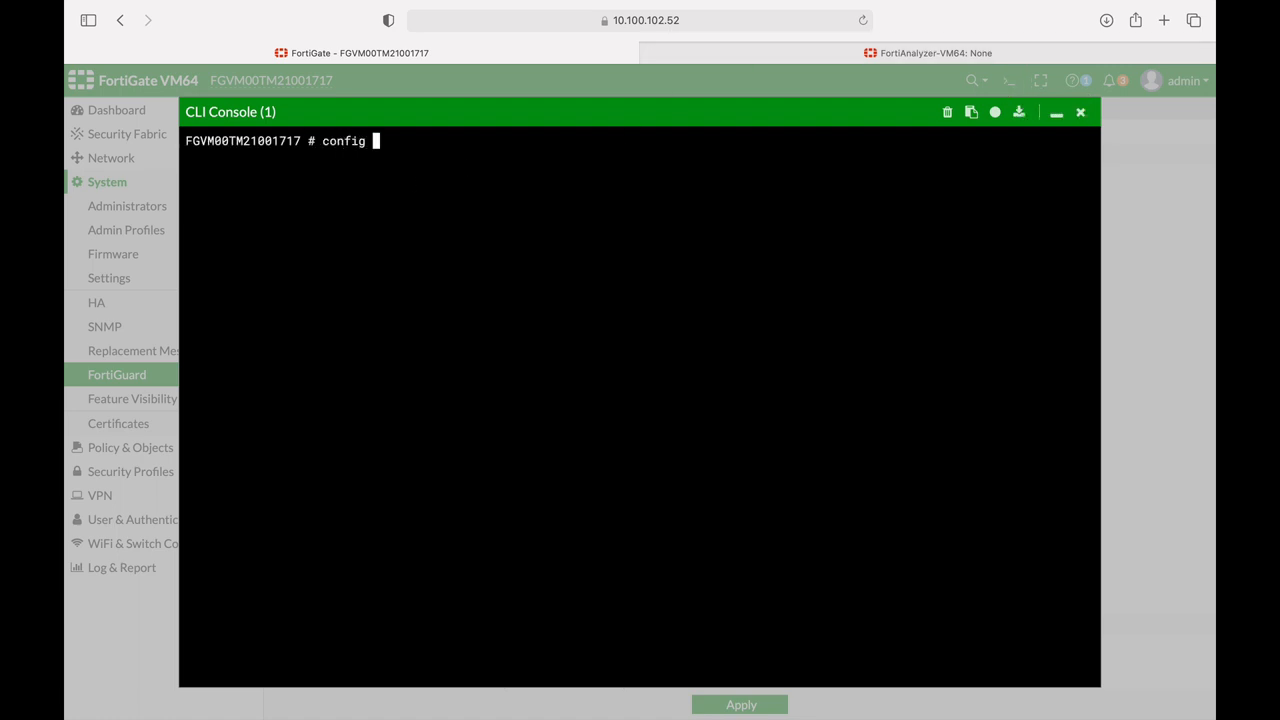
pyautogui.write('system')
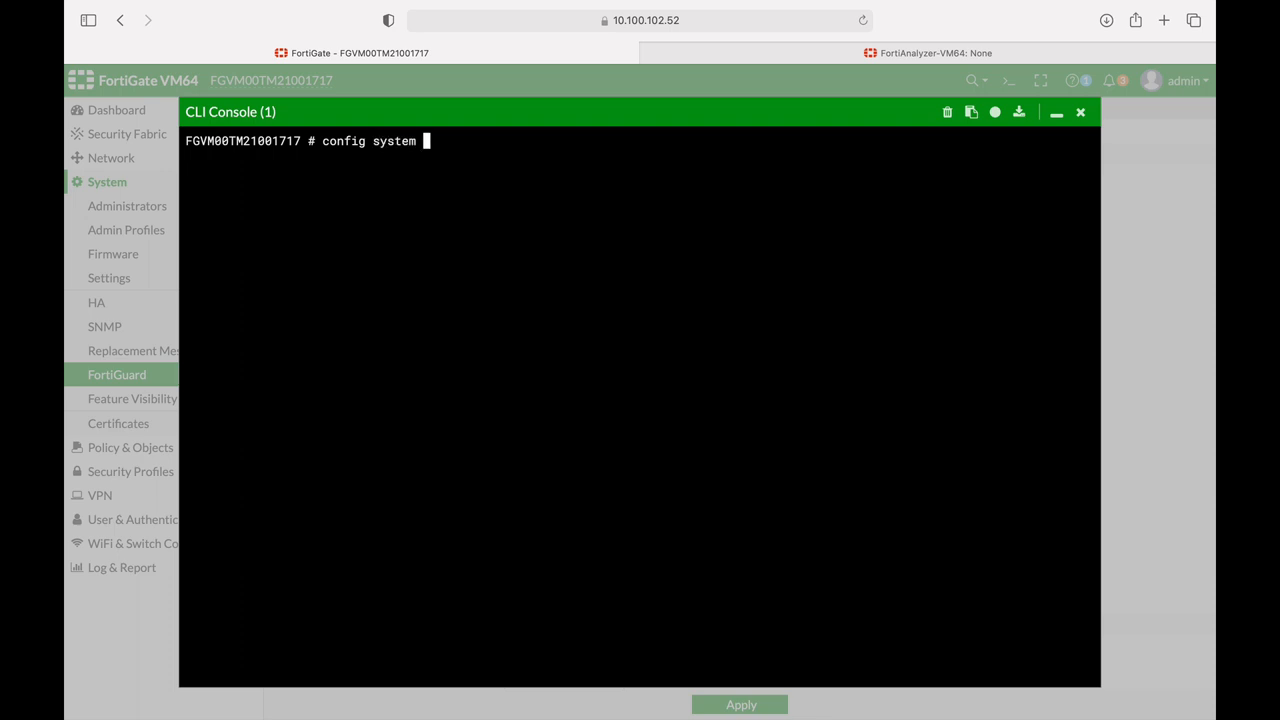
pyautogui.write('fortiguard')
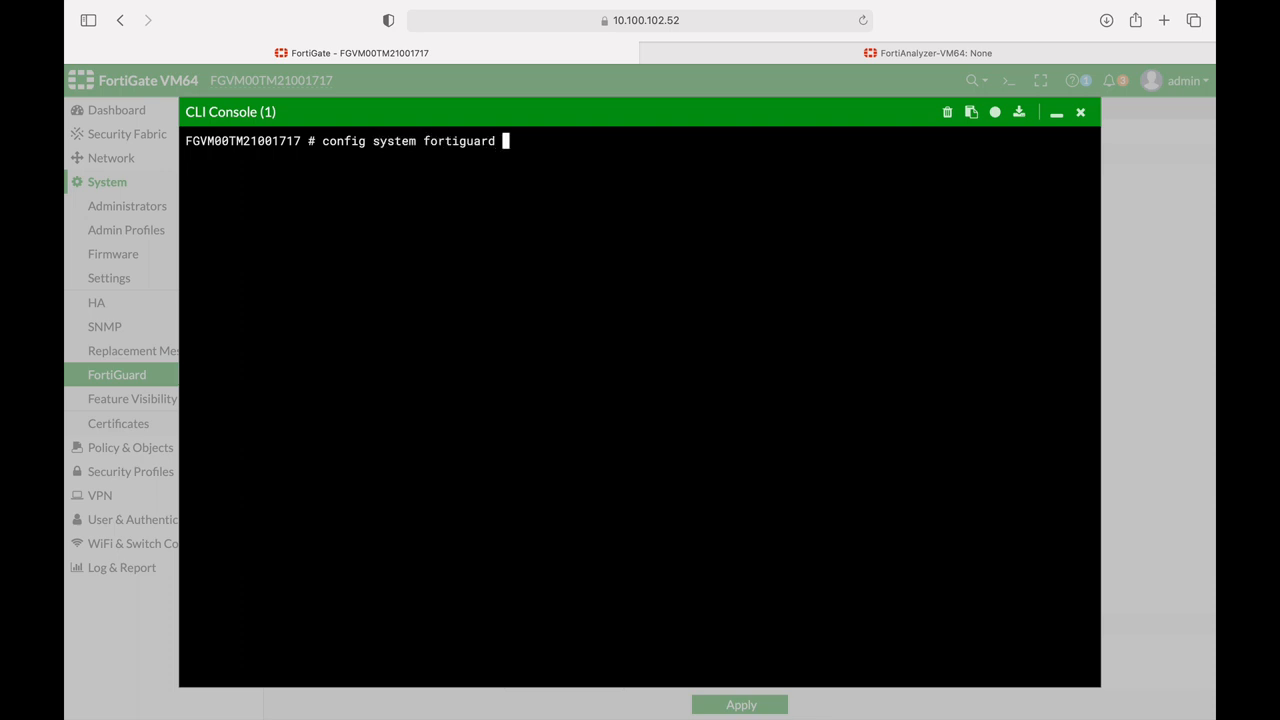
pyautogui.write('set interface-select-method')
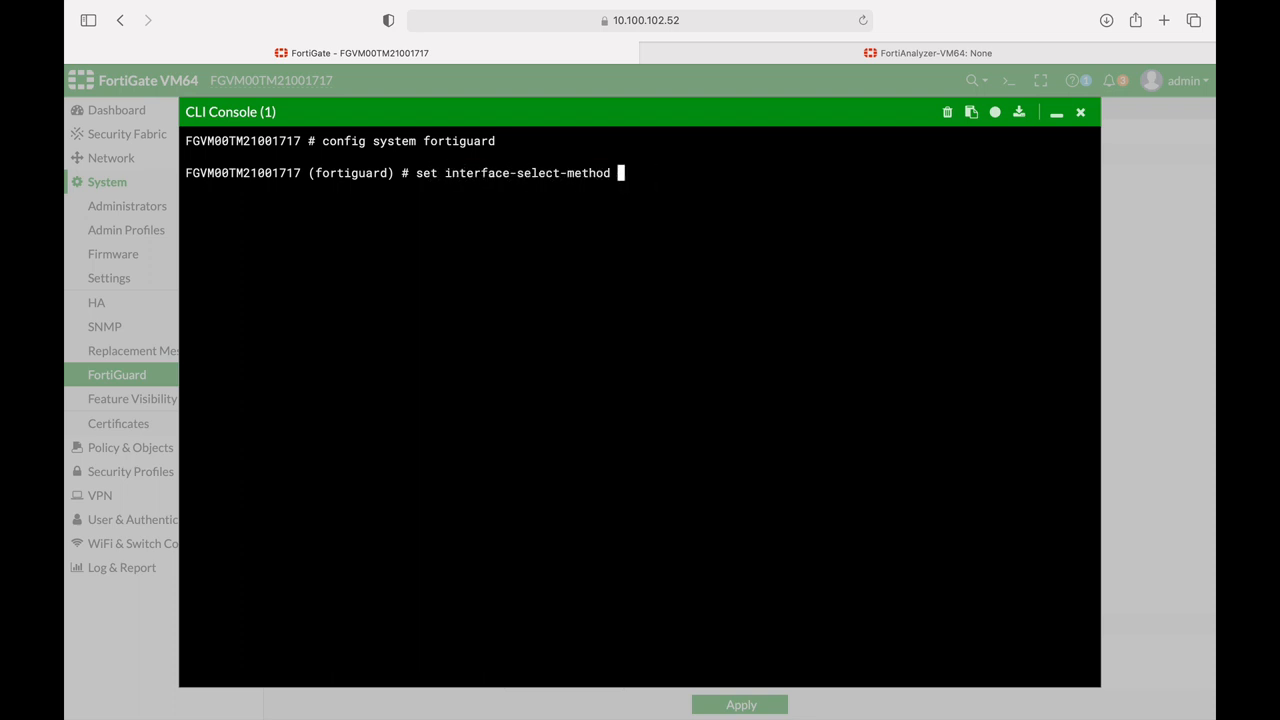
pyautogui.write('auto')
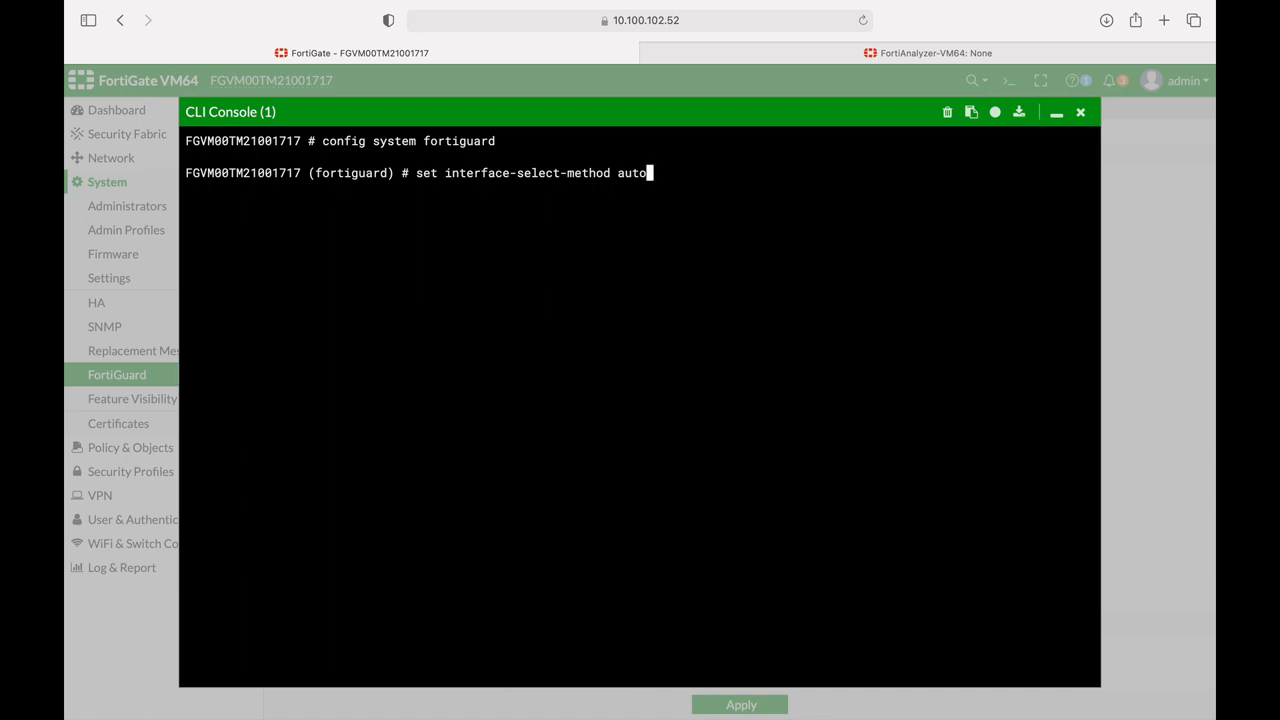
pyautogui.write('sdwan')
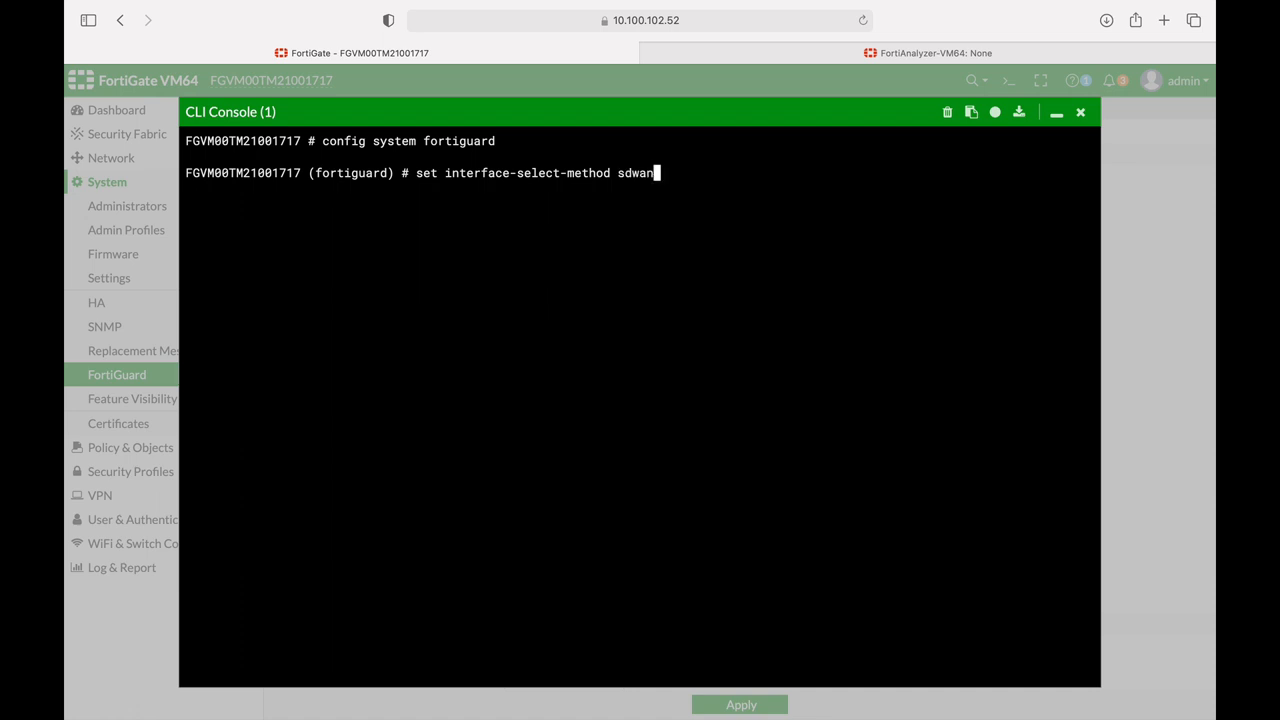
pyautogui.write('specify')
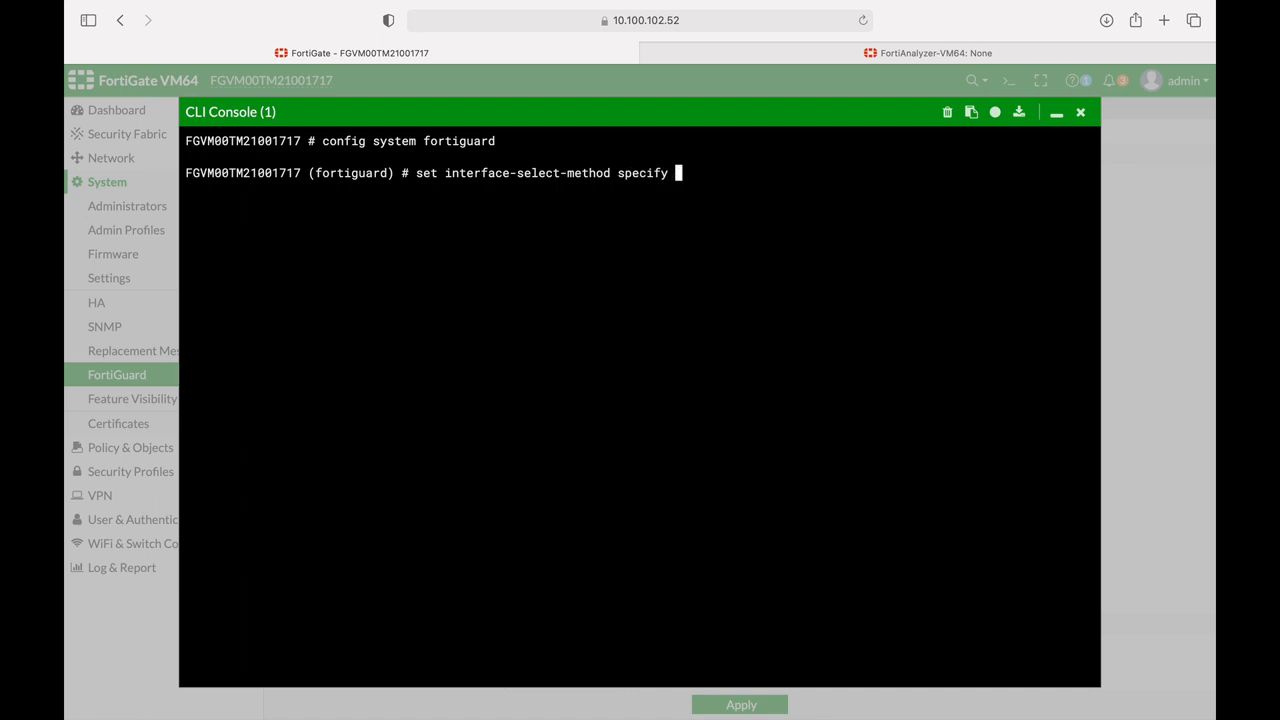
pyautogui.press('enter')
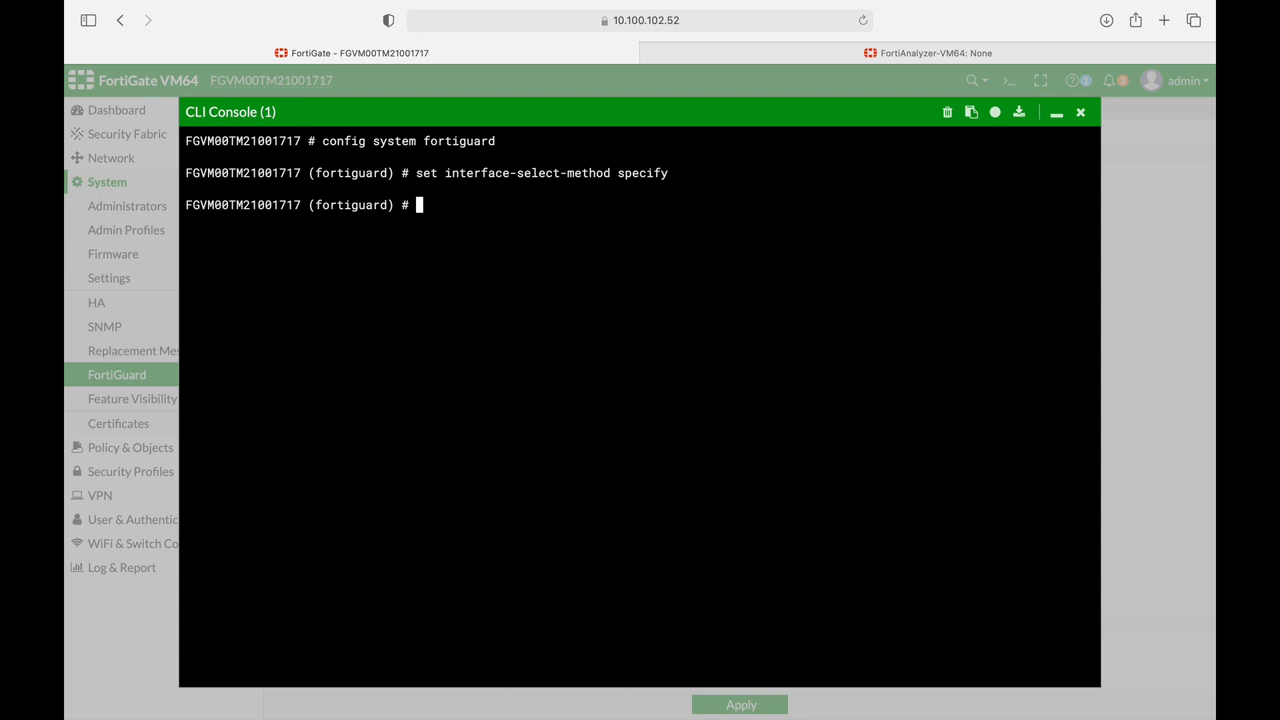
# - Set the FortiGuard interface to port1 and commit with end
pyautogui.write('set')
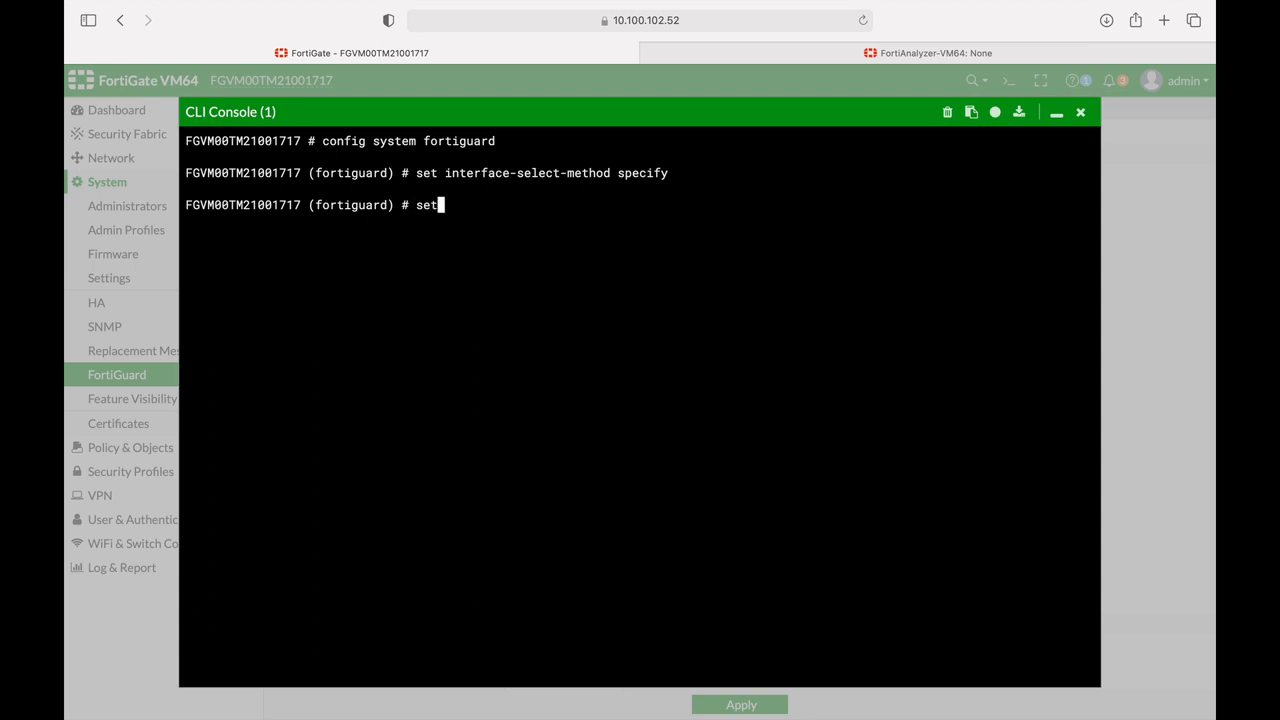
pyautogui.write('interface')
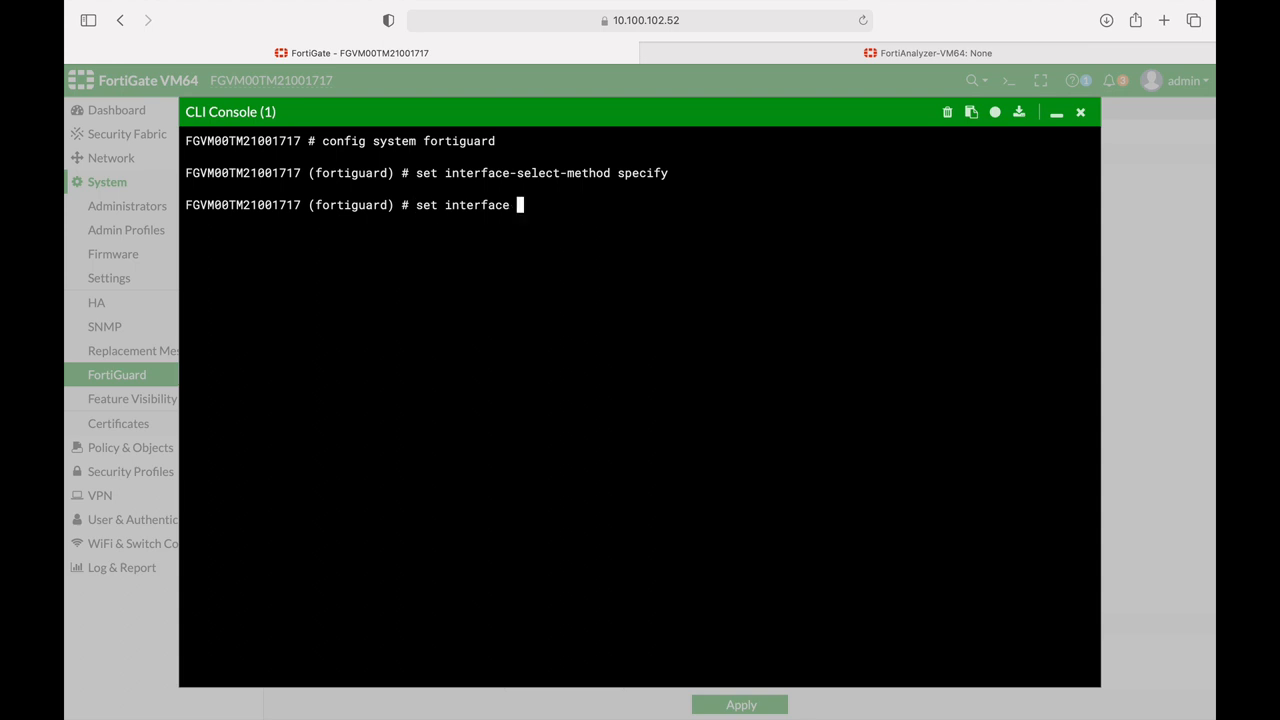
pyautogui.write('port1')
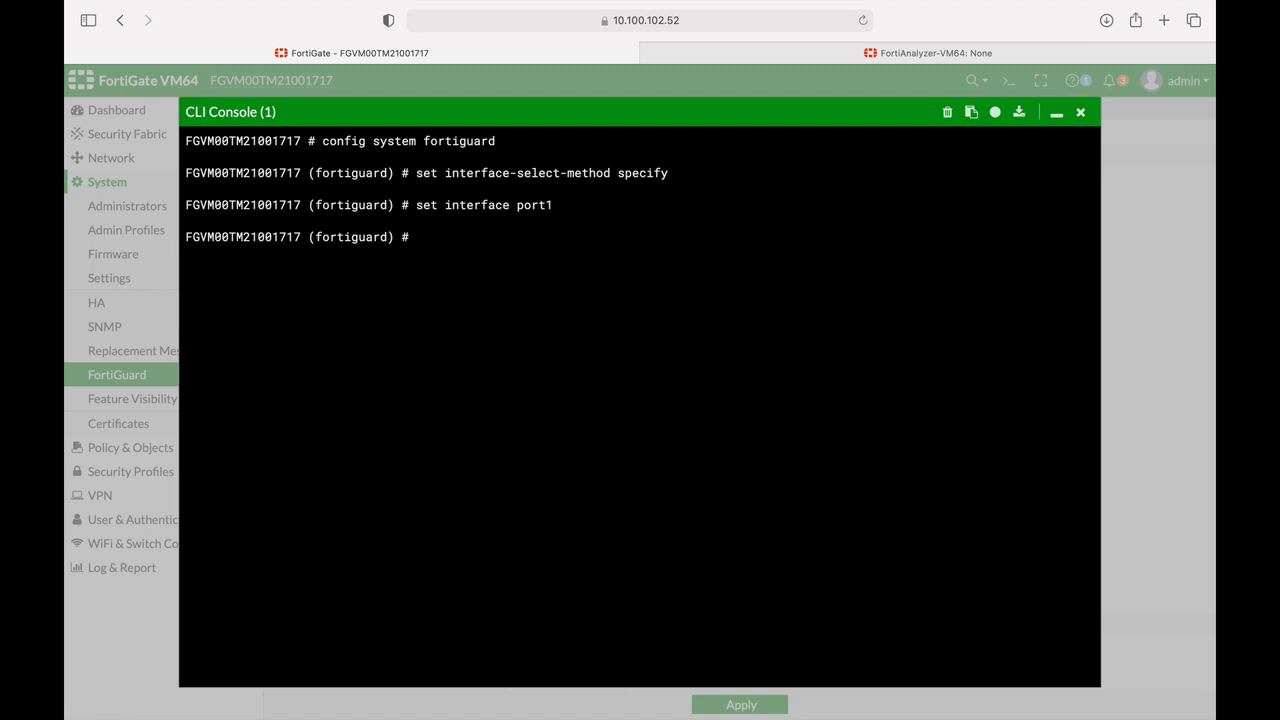
pyautogui.write('end')
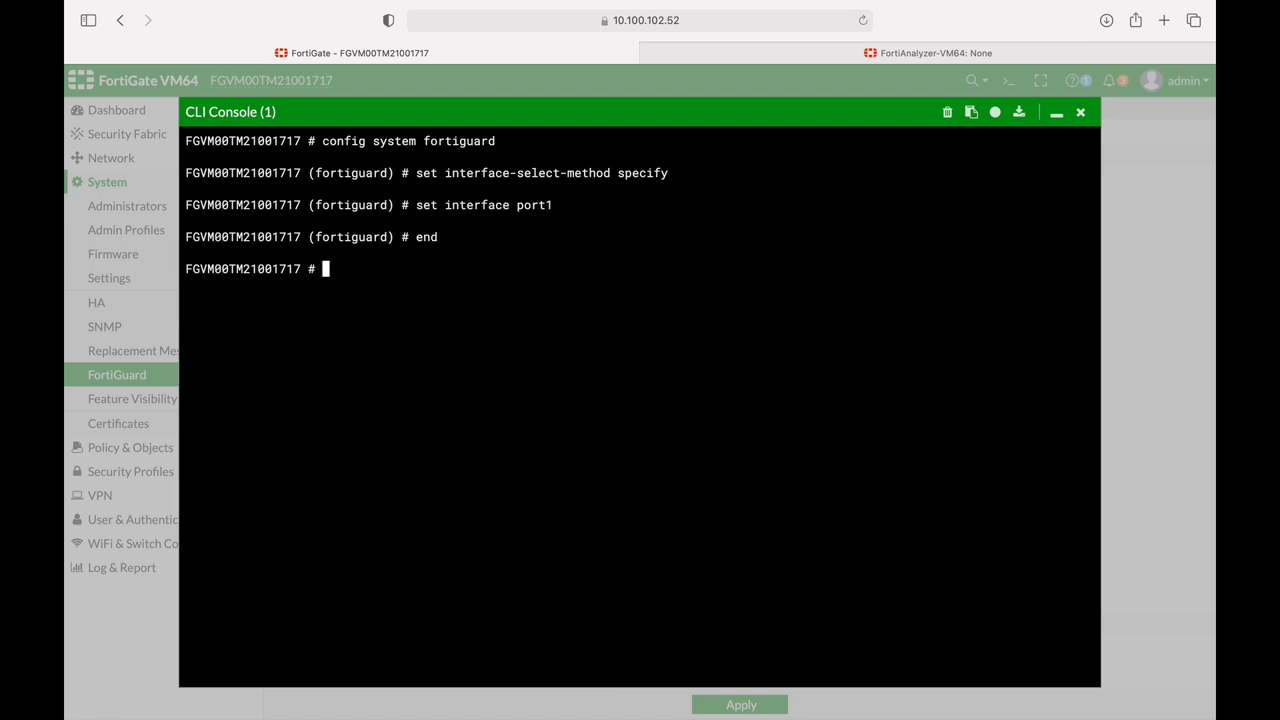
pyautogui.moveTo(626, 472)
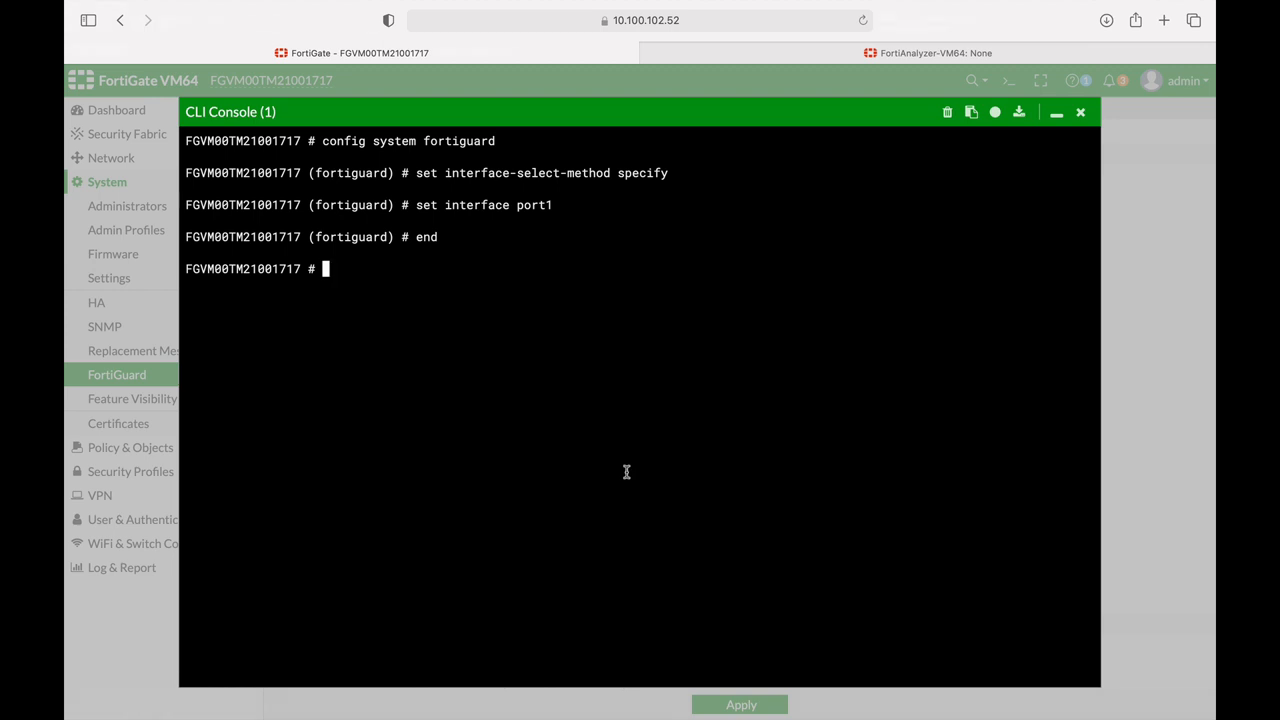
# - In config user ldap, edit entry 'ldap' and set interface-select-method to specify
pyautogui.write('config')
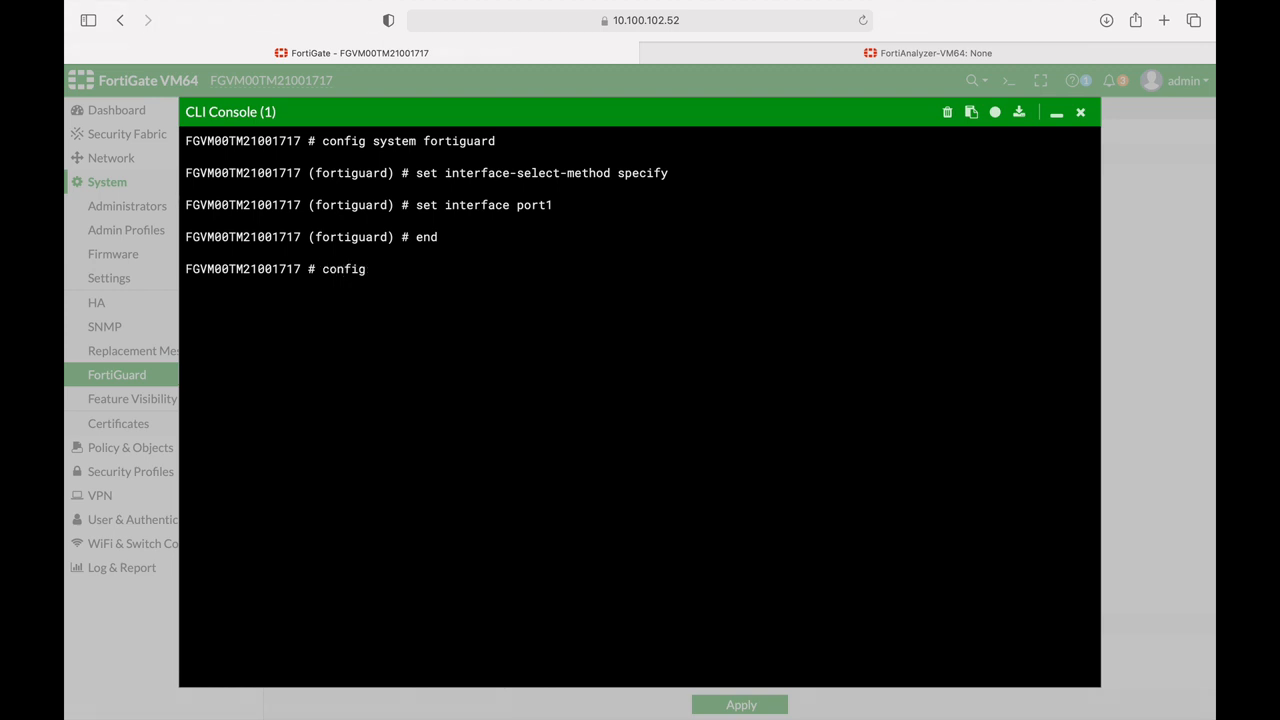
pyautogui.write('user ldap')
pyautogui.write('ed')
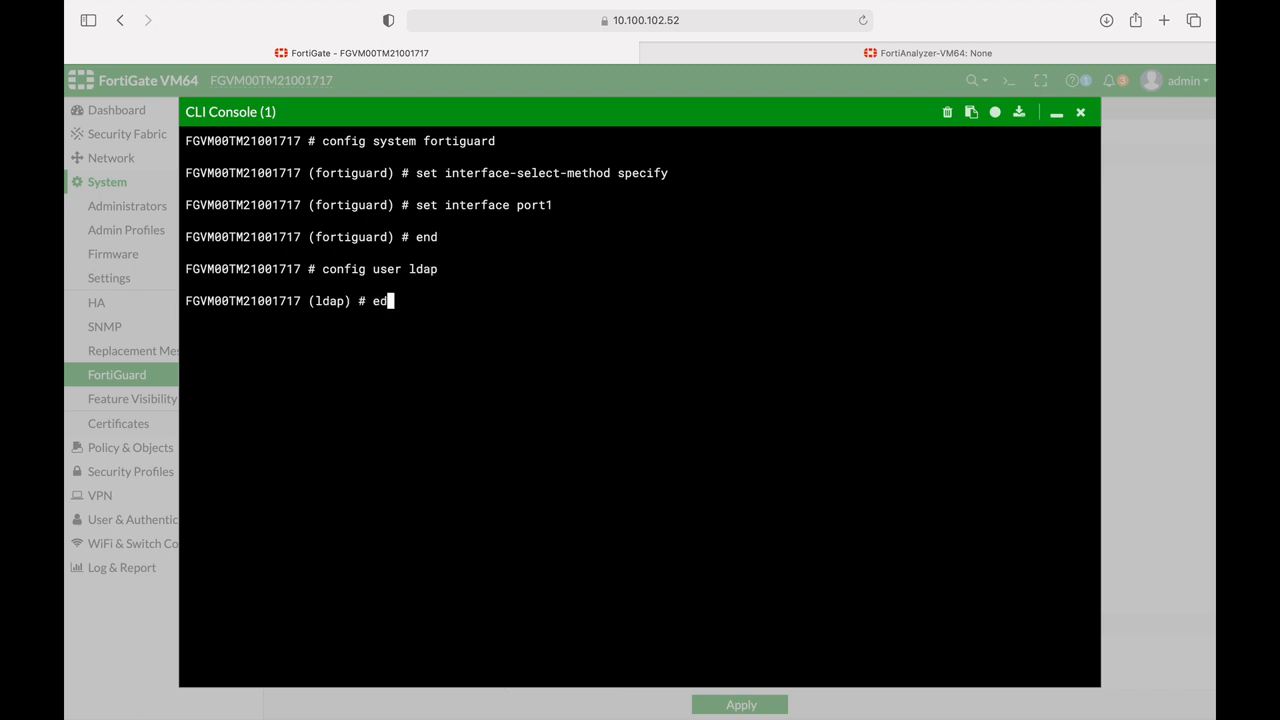
pyautogui.write('it ldap')
pyautogui.write('set')
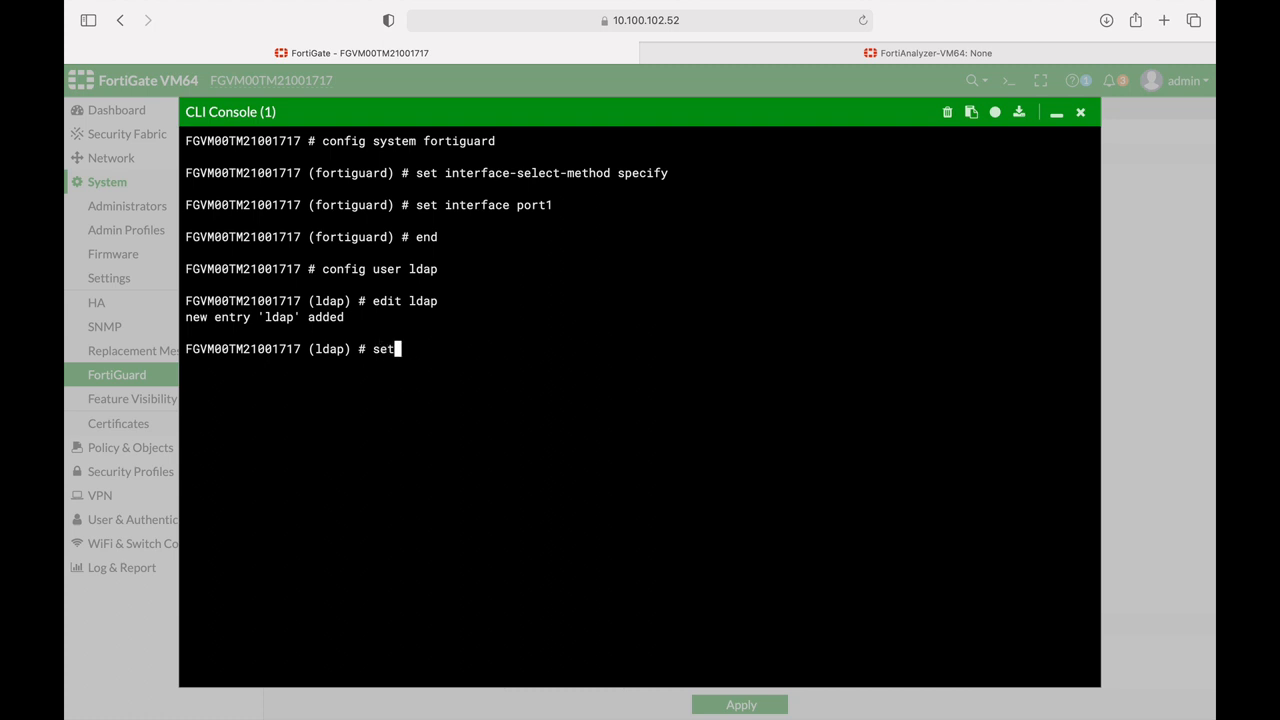
pyautogui.write('interface-select-method')
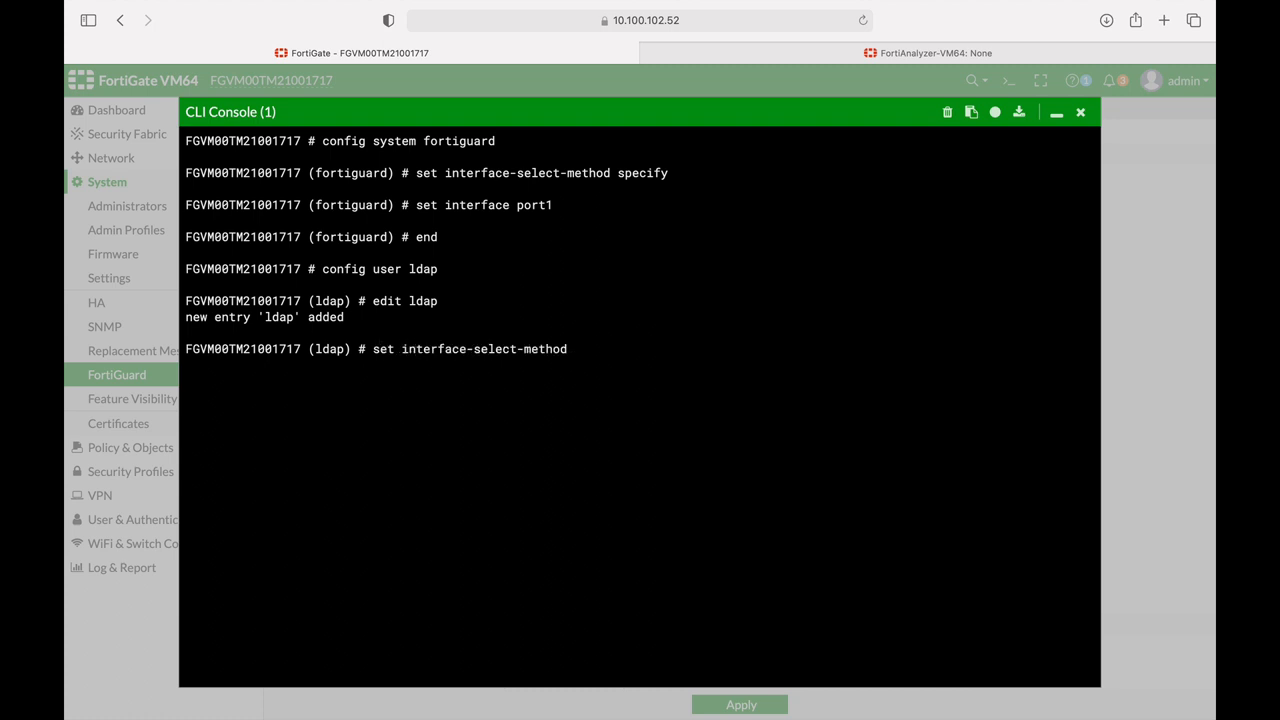
pyautogui.write('sdwan')
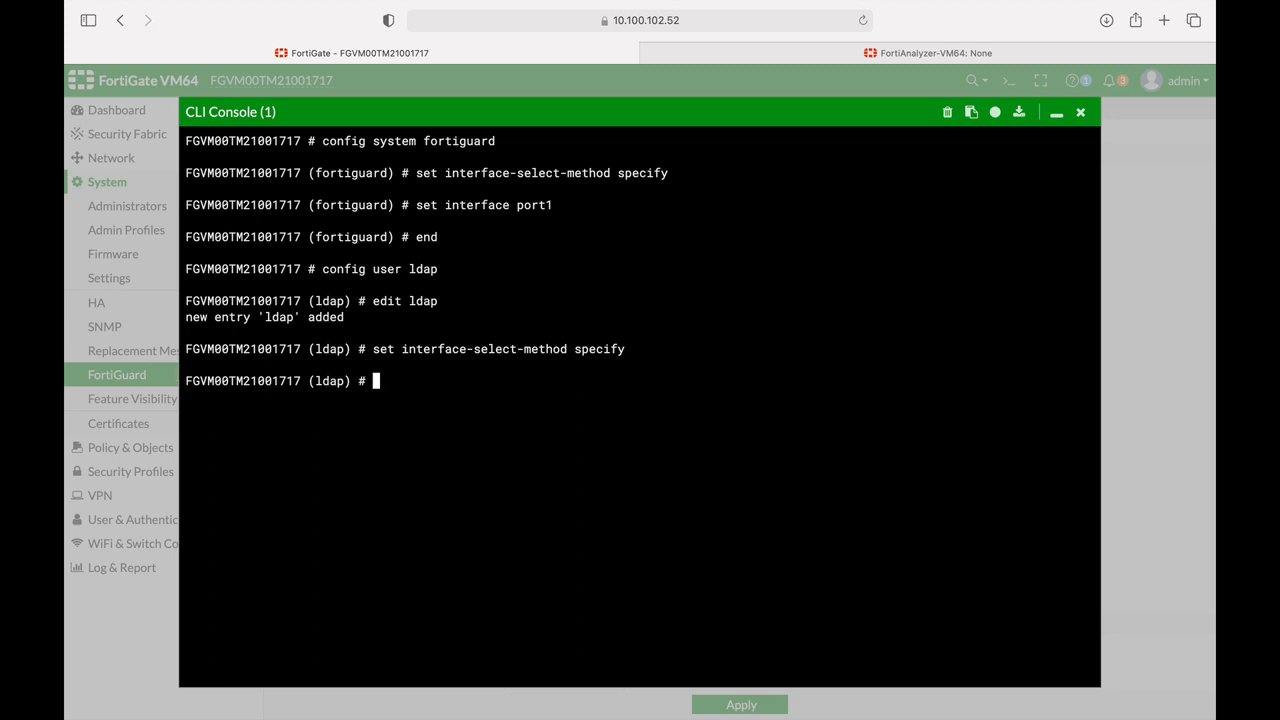
# - Set the LDAP interface to port1 and end, which fails because the server attribute is required
pyautogui.write('set interface-select-method')
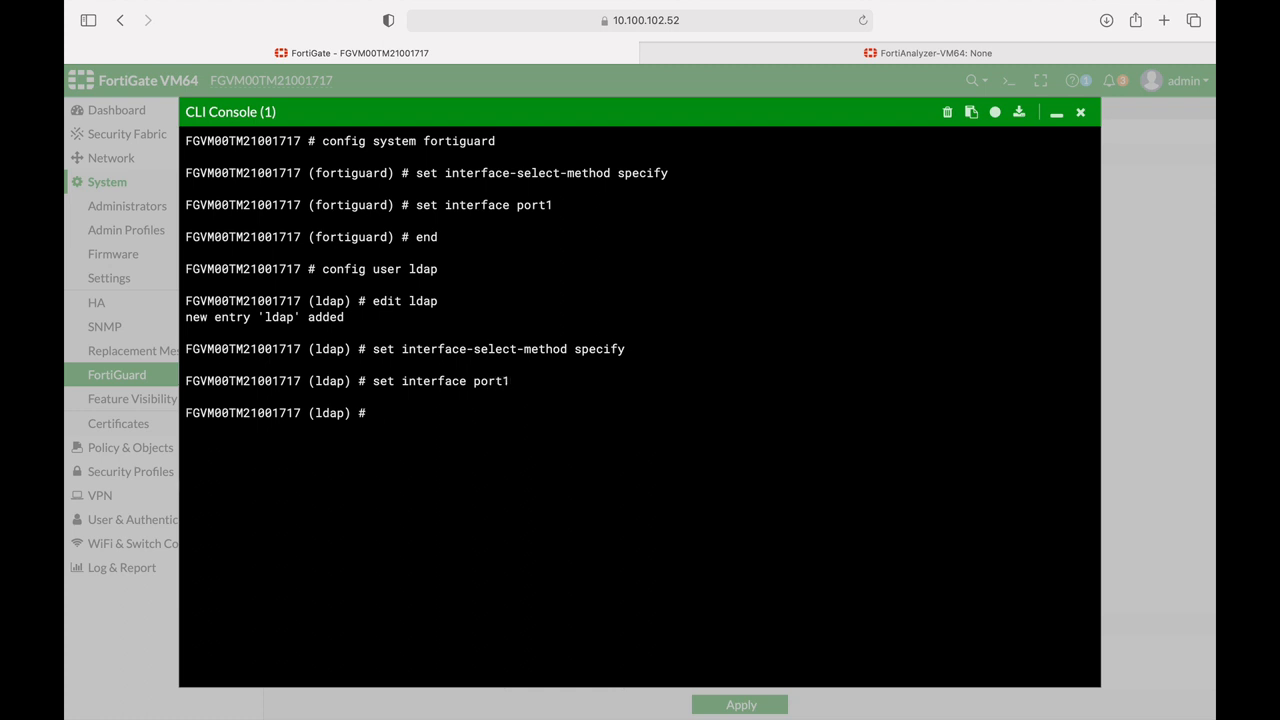
pyautogui.write('end')
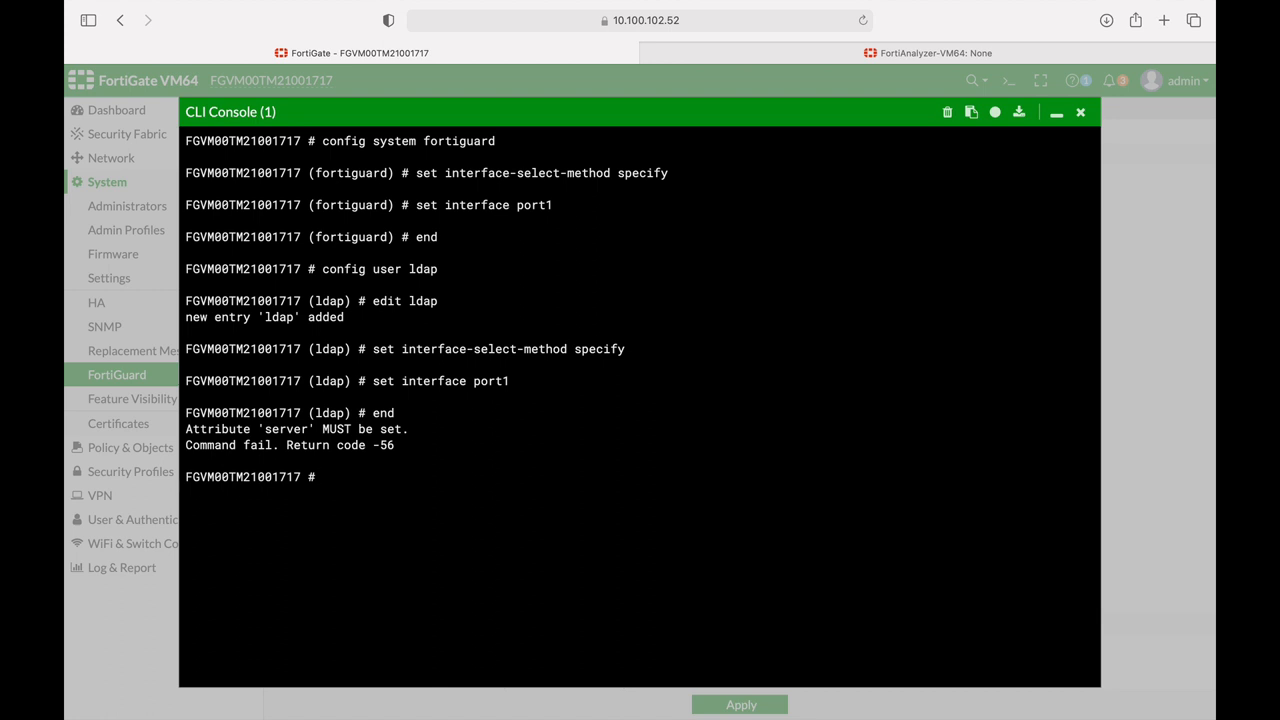
pyautogui.write('se')
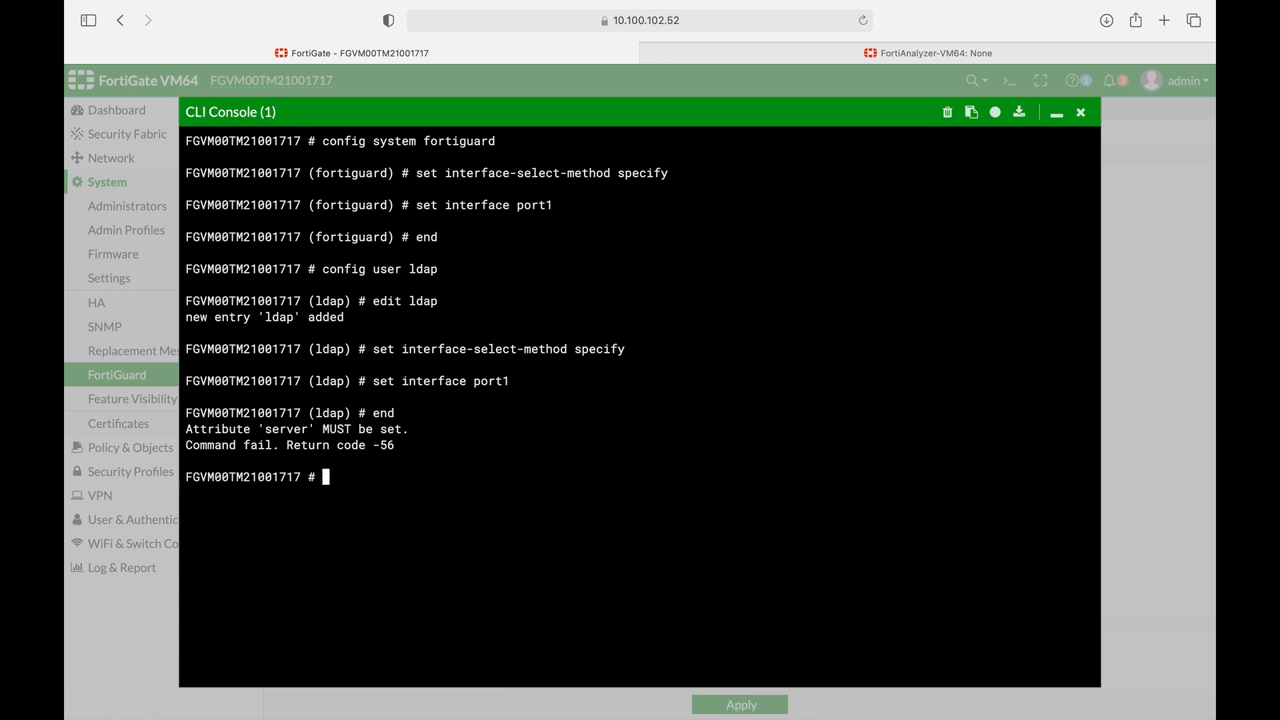
# - In config log fortianalyzer setting, set interface-select-method specify and interface port1, uncommitted
pyautogui.write('confi')
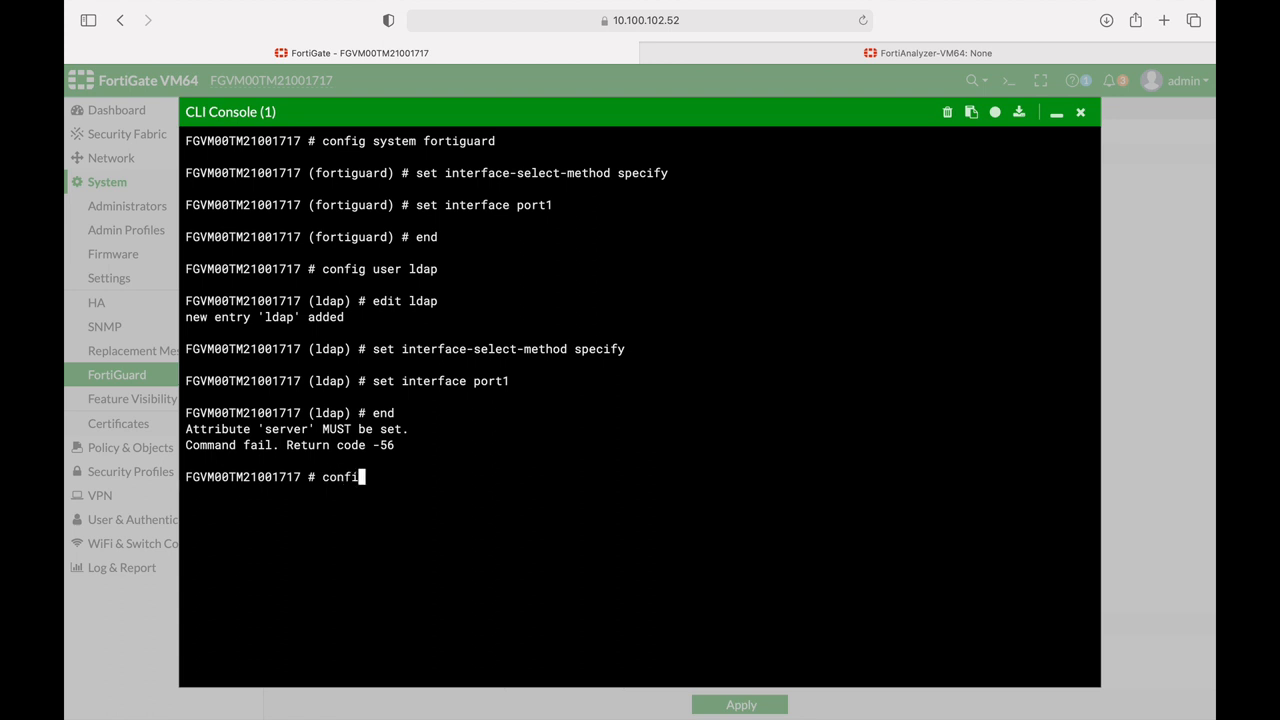
pyautogui.write('u')
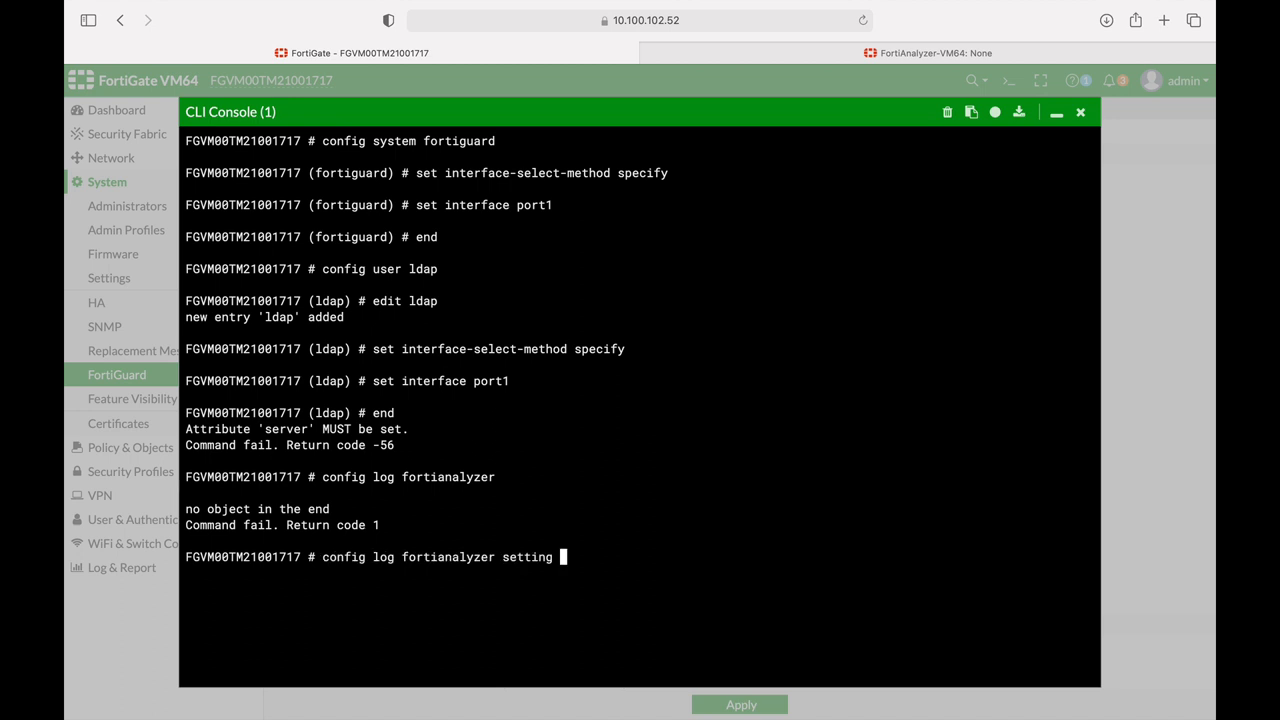
pyautogui.write('set interface-select-method')
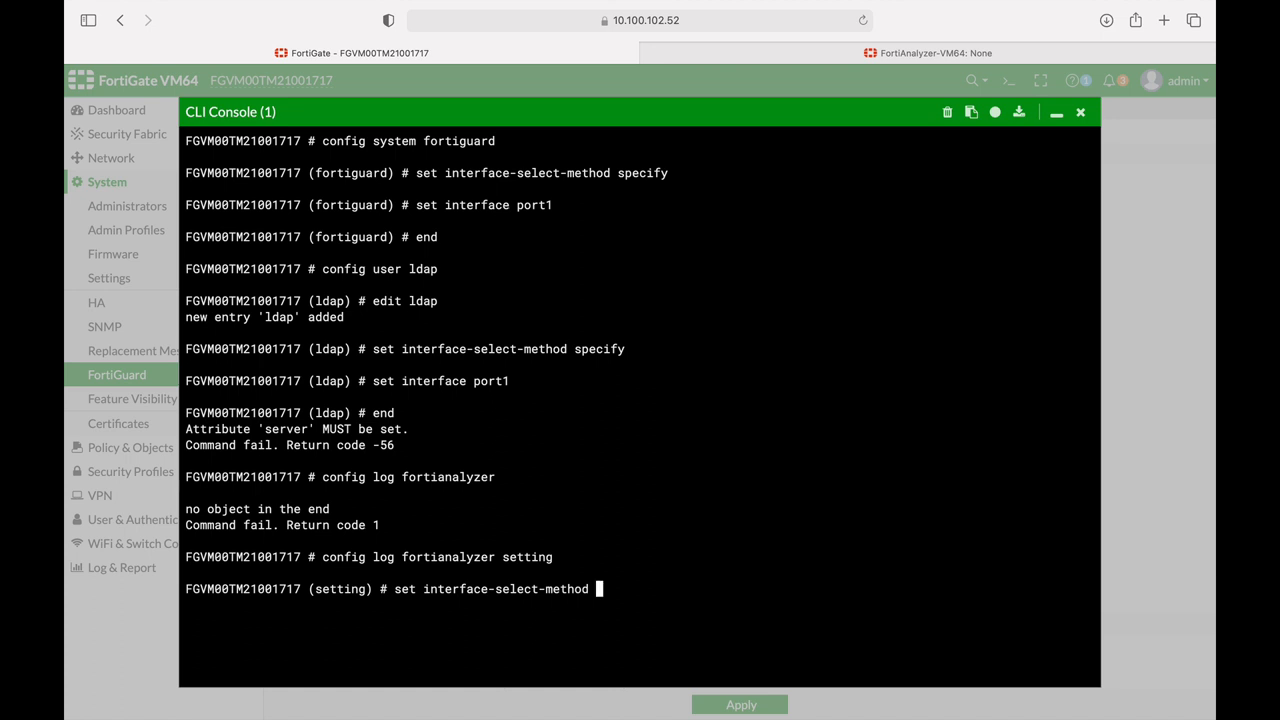
pyautogui.write('specify')
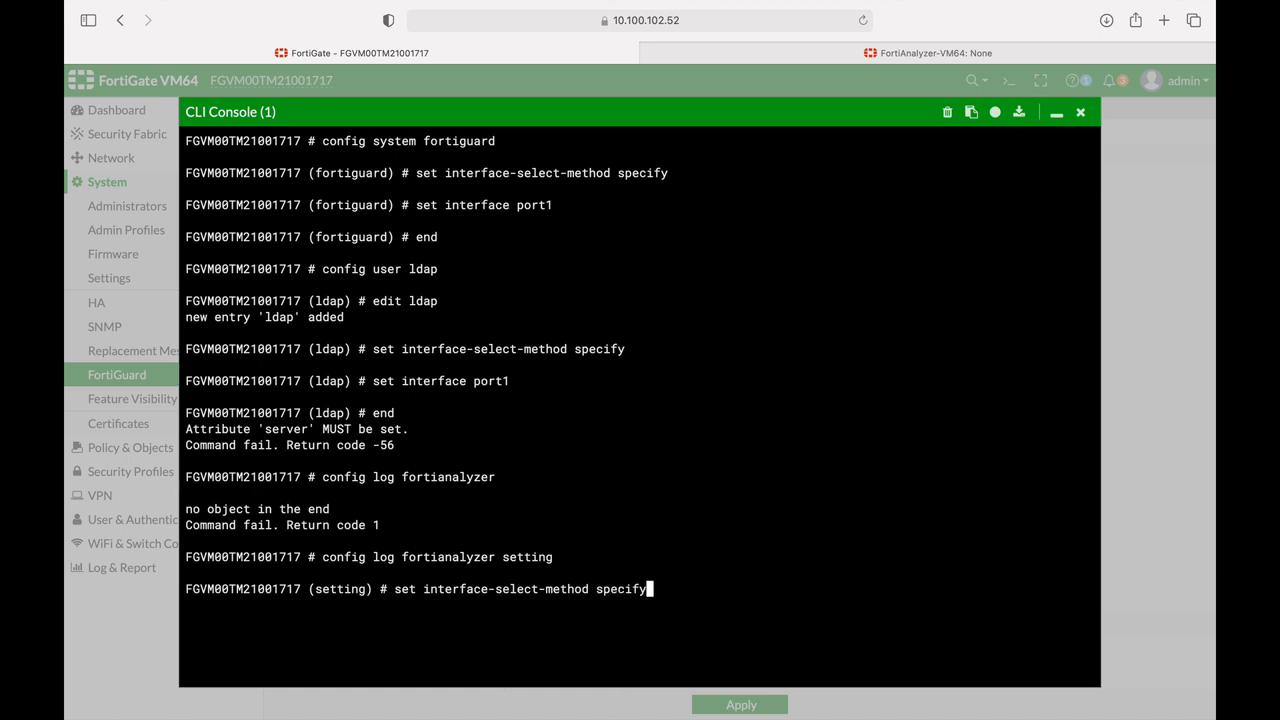
pyautogui.write('se')
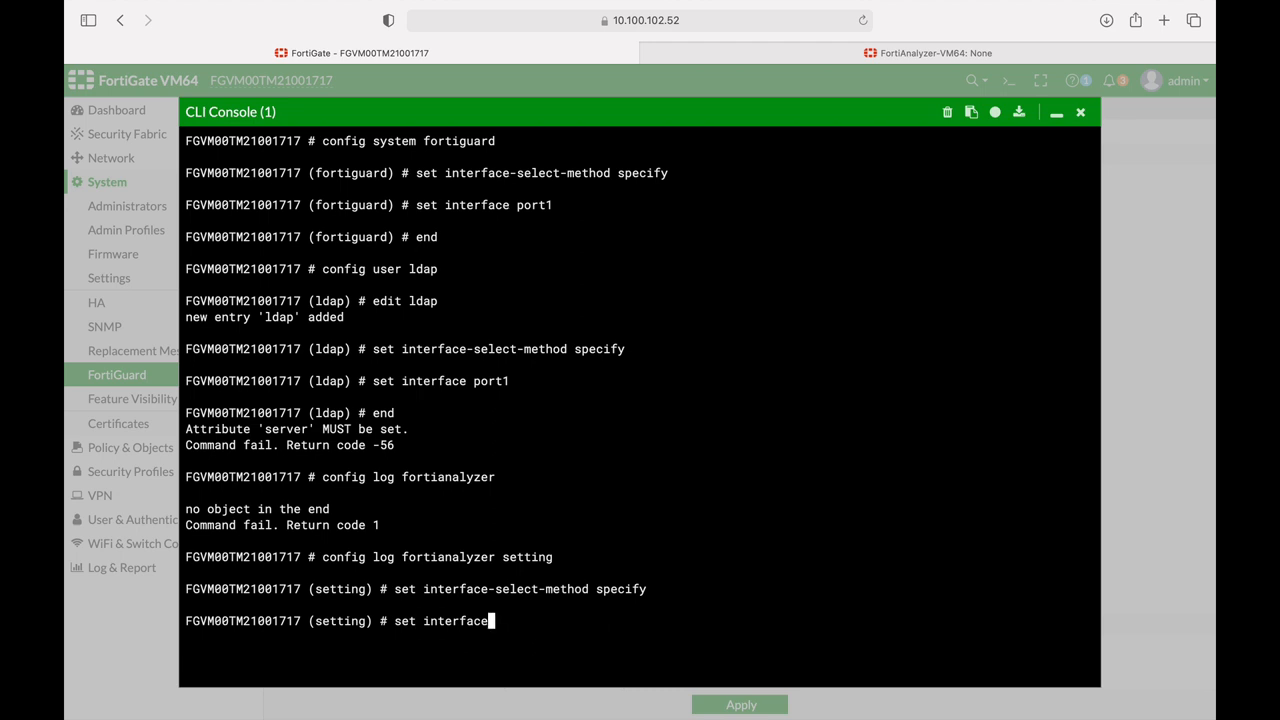
pyautogui.write('port1')
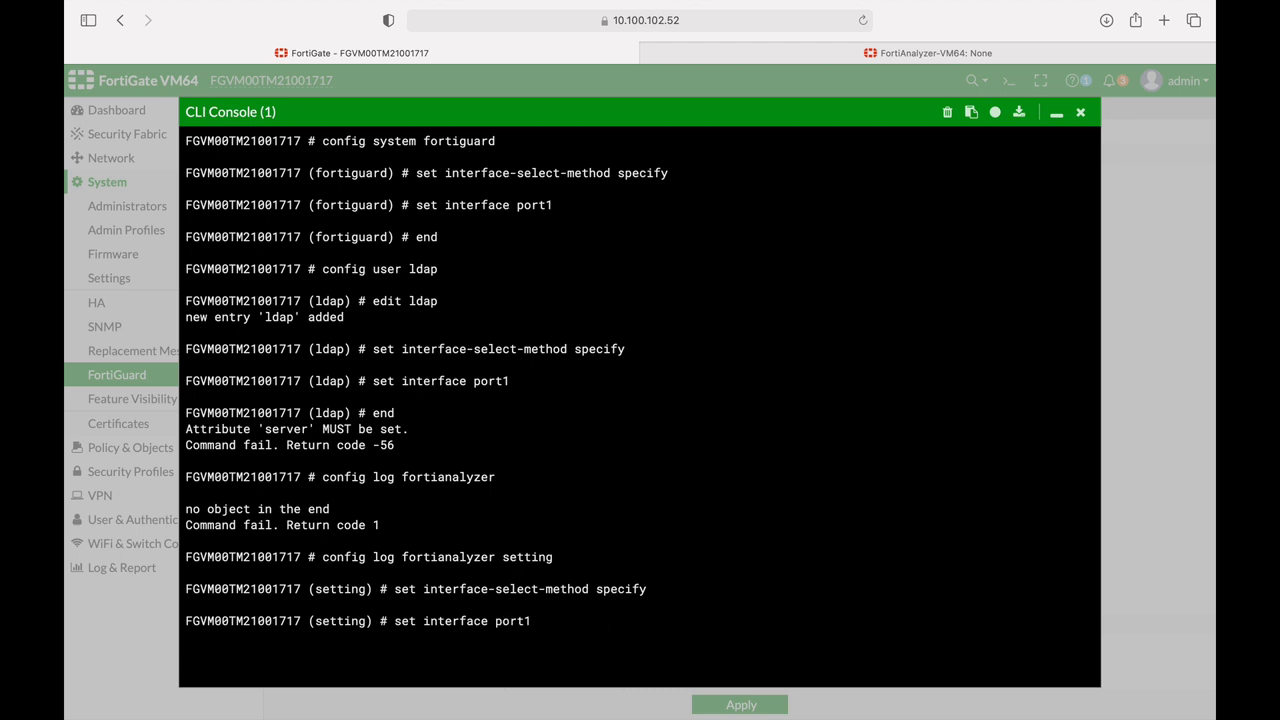
# - Clear the console, then in config system dns set interface-select-method to specify
pyautogui.click(947, 112)
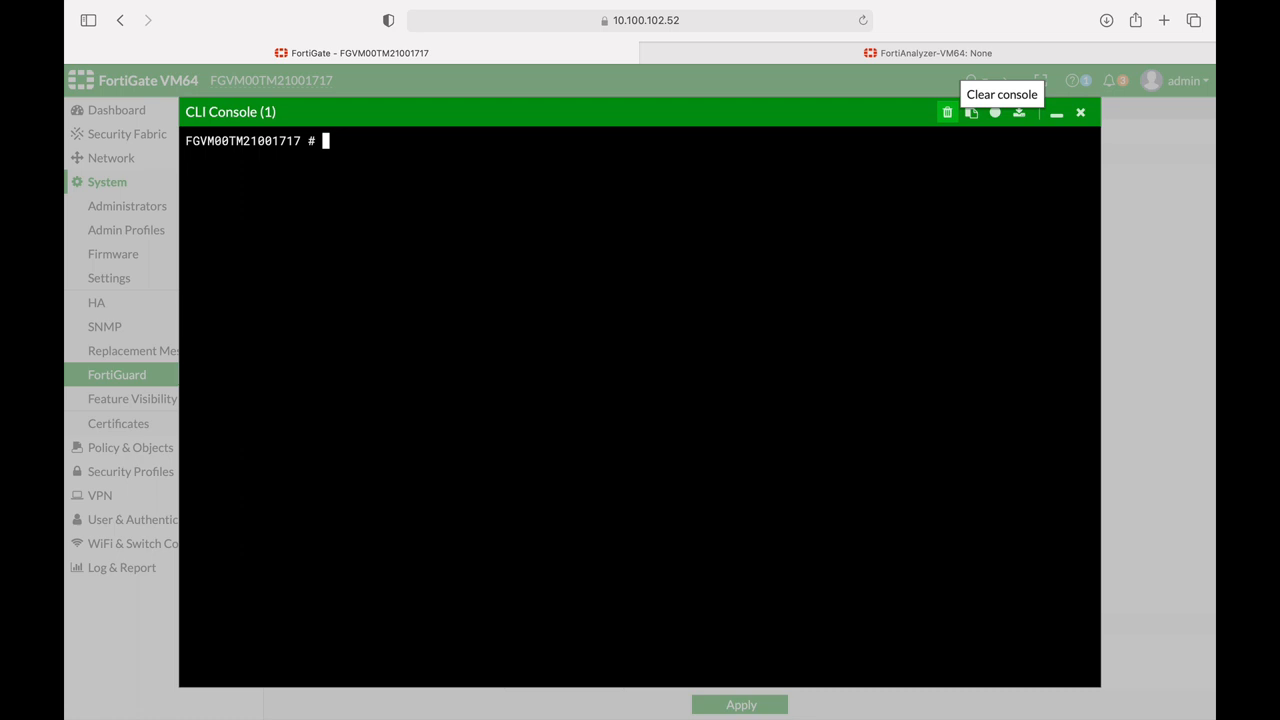
pyautogui.write('config')
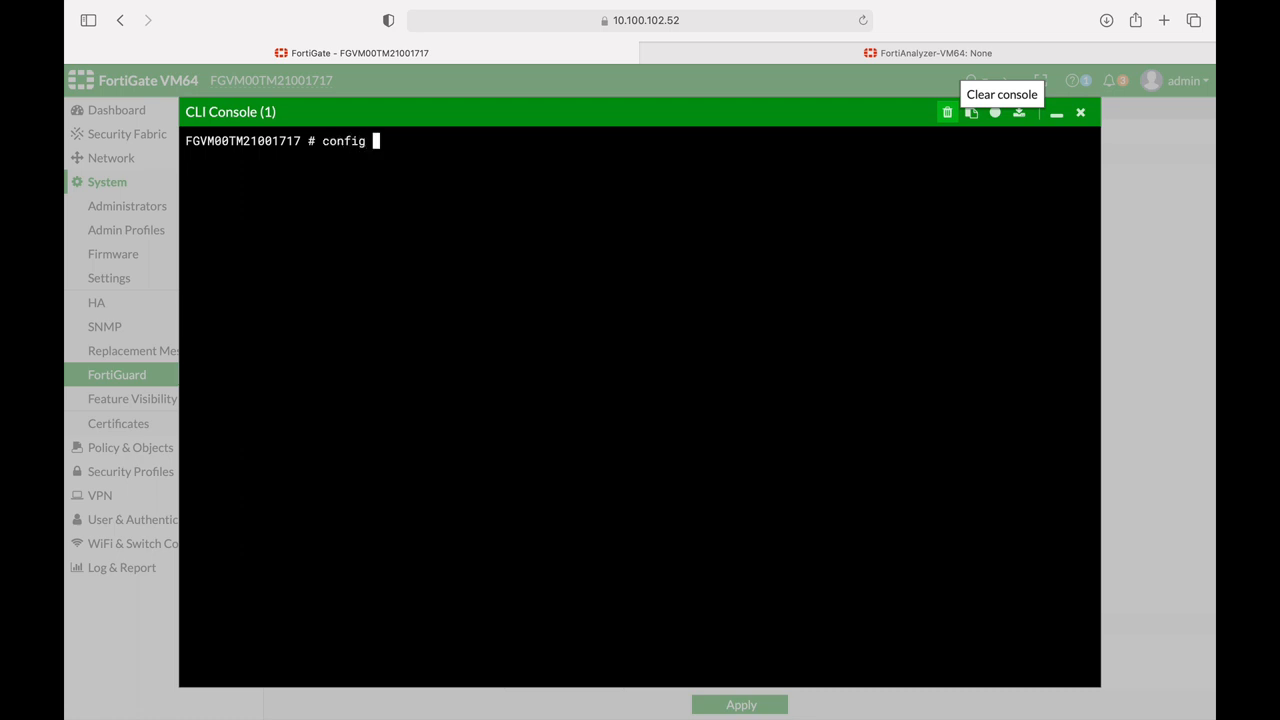
pyautogui.write('system dns')
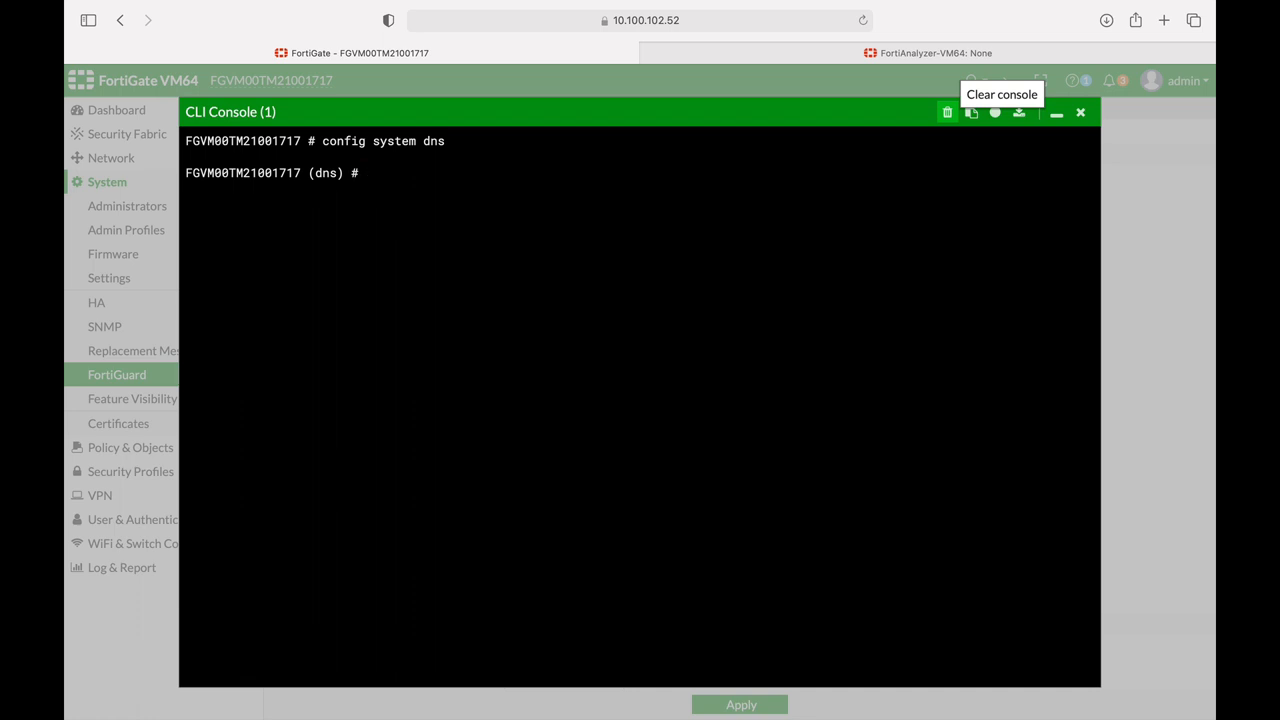
pyautogui.write('set primary')
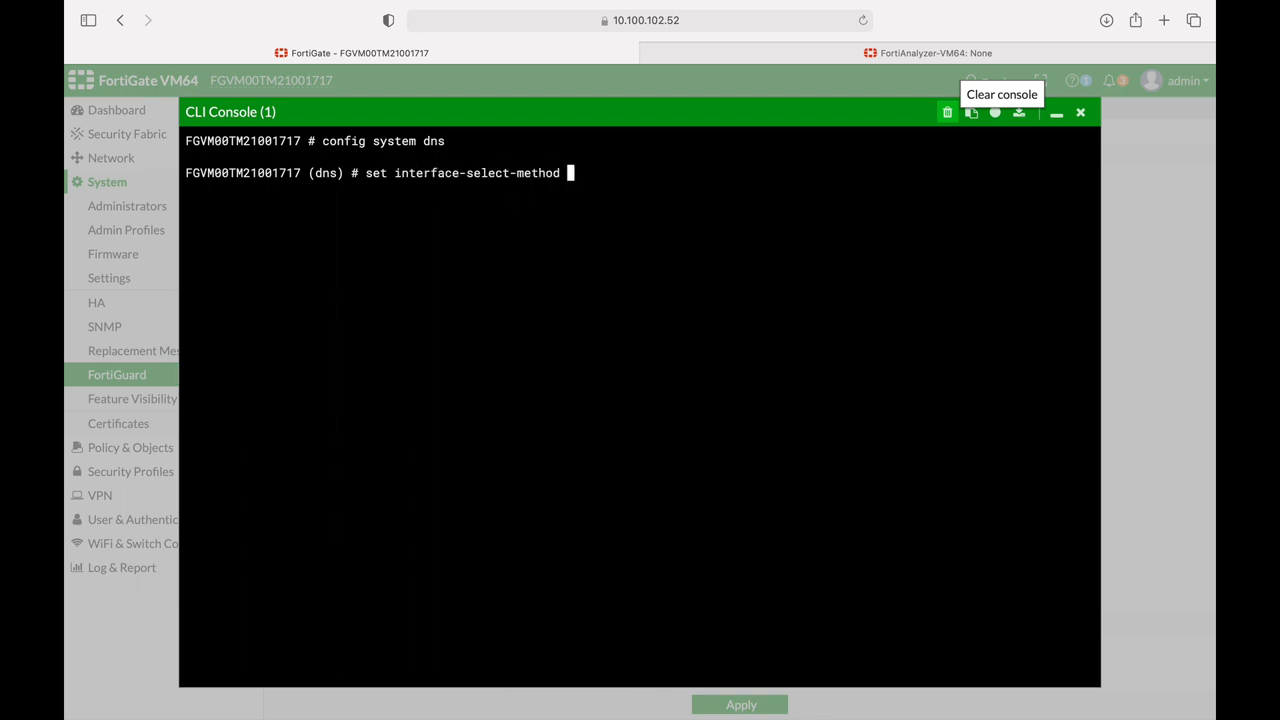
pyautogui.write('specify')
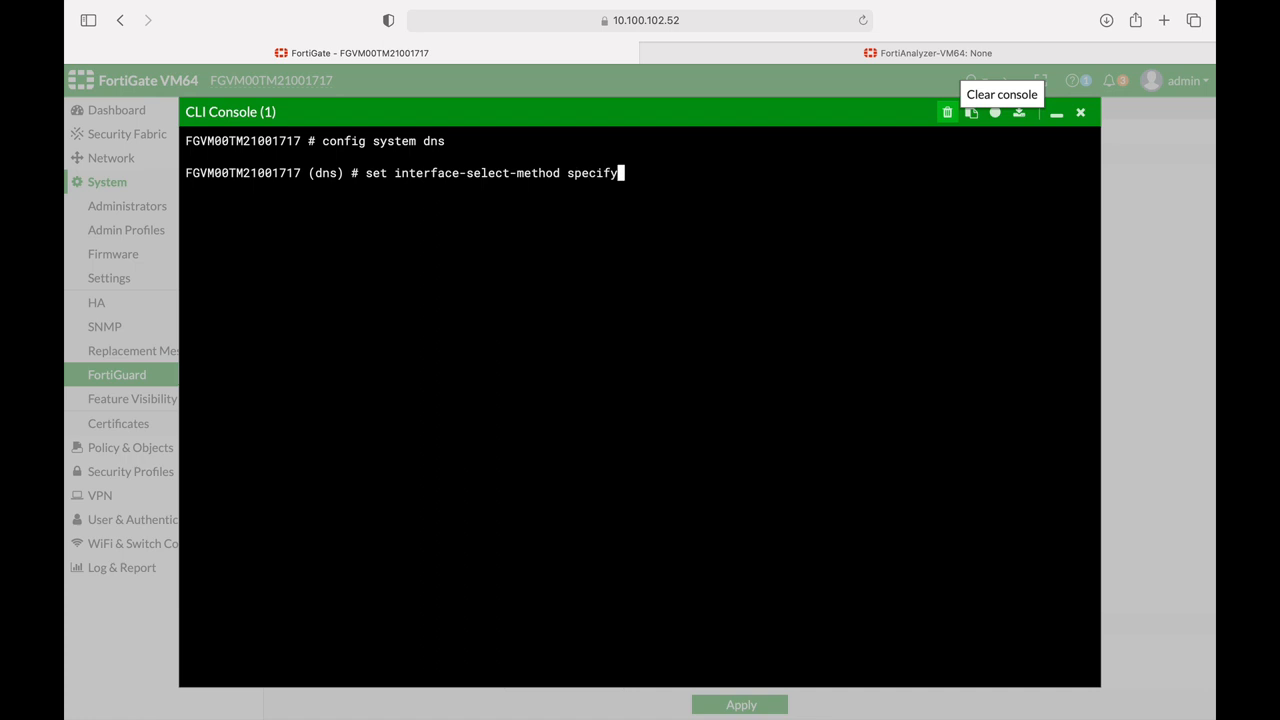
pyautogui.press('enter')
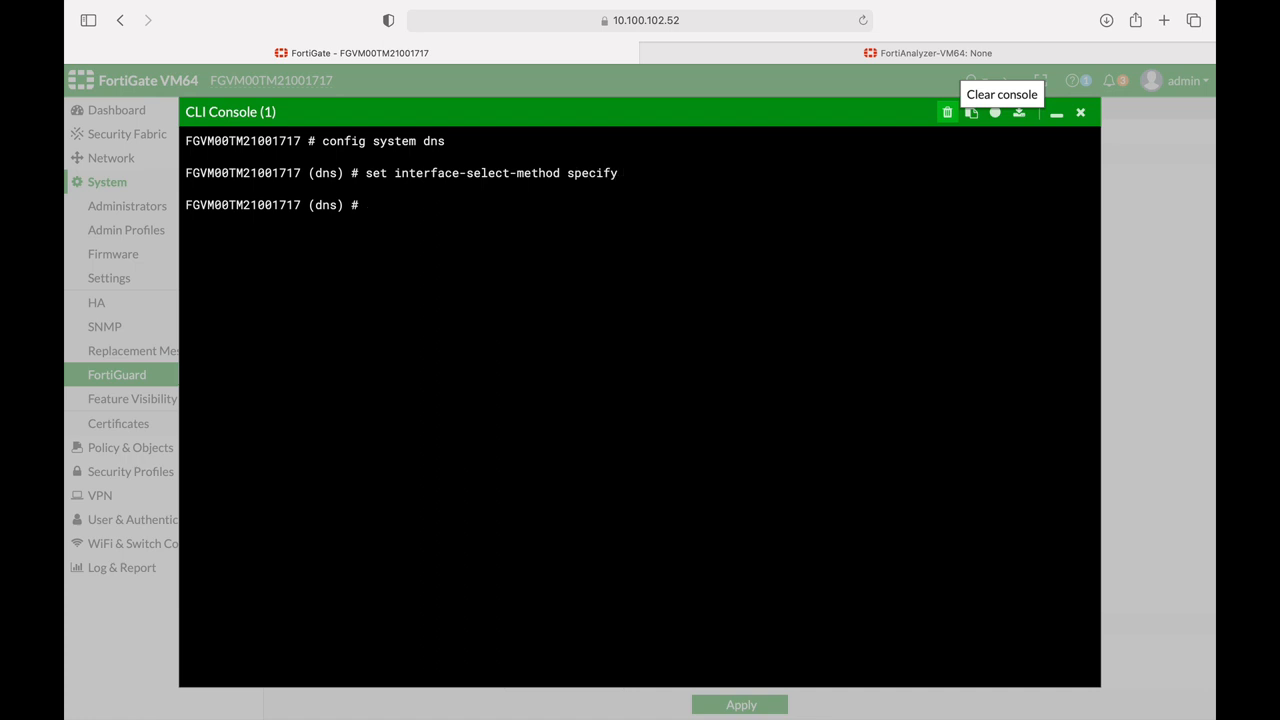
# - Set the DNS interface to port1 and commit with end
pyautogui.write('set i')
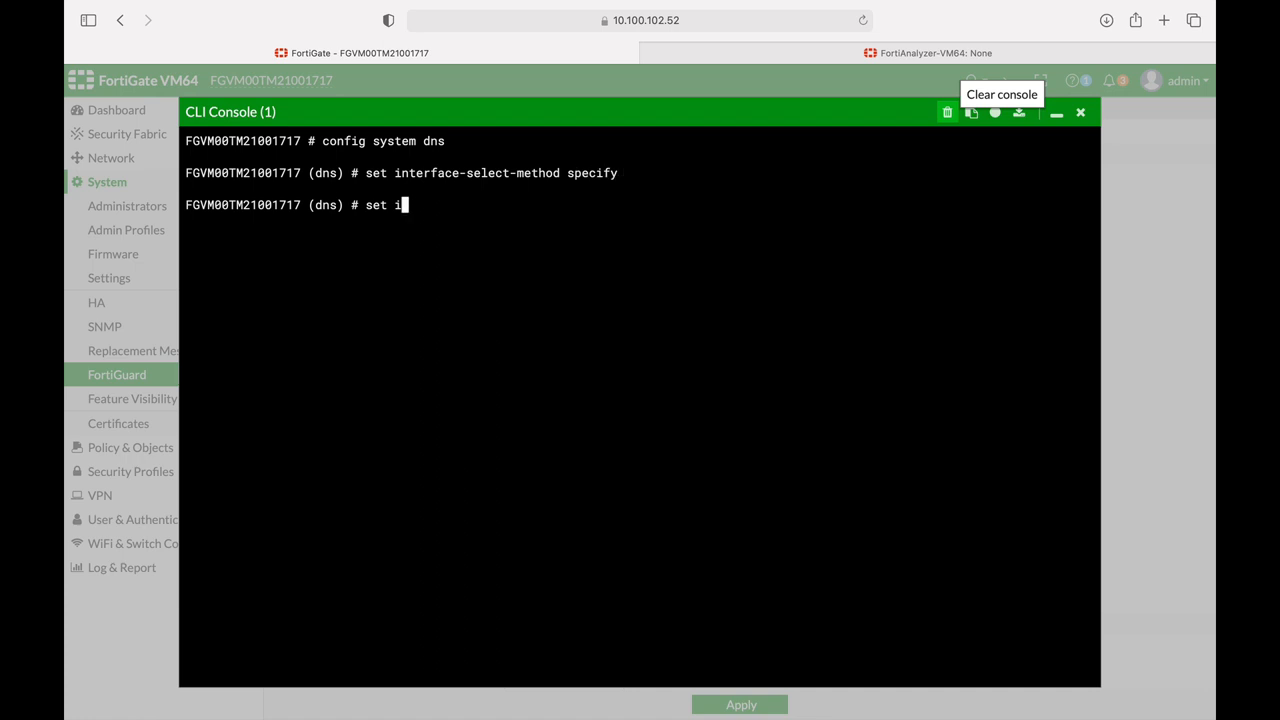
pyautogui.write('nterface p')
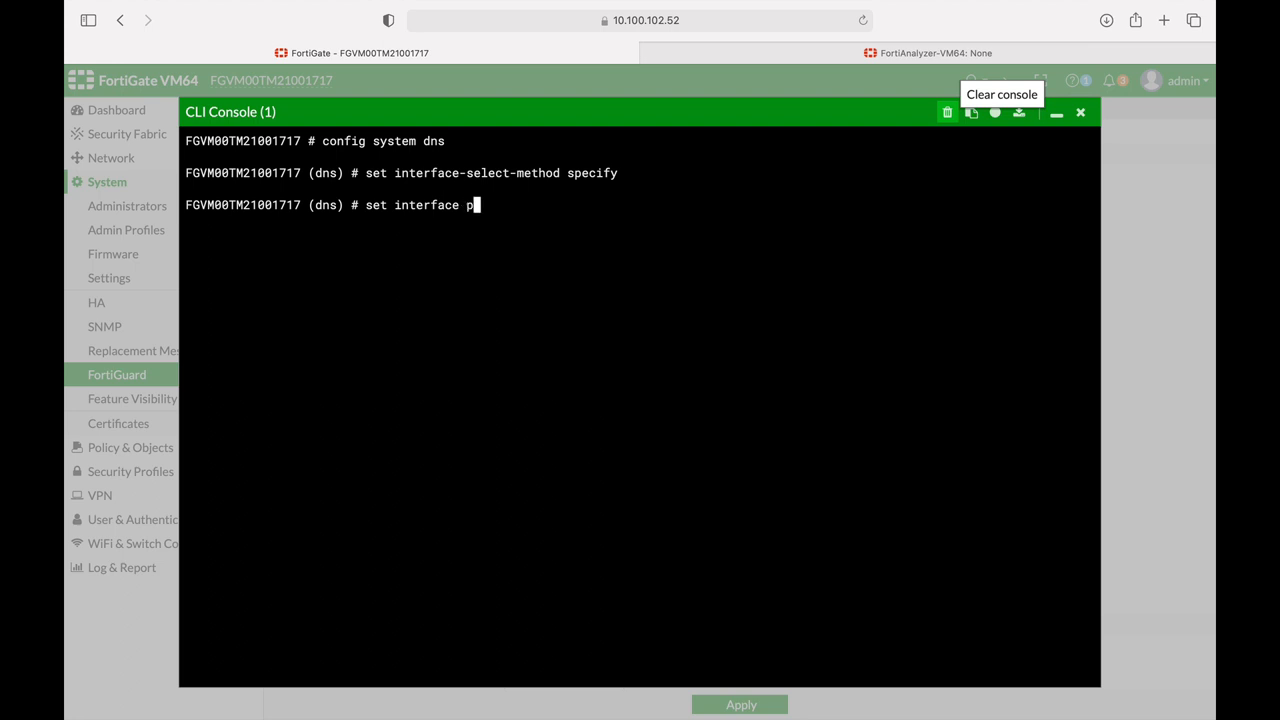
pyautogui.write('ort1')
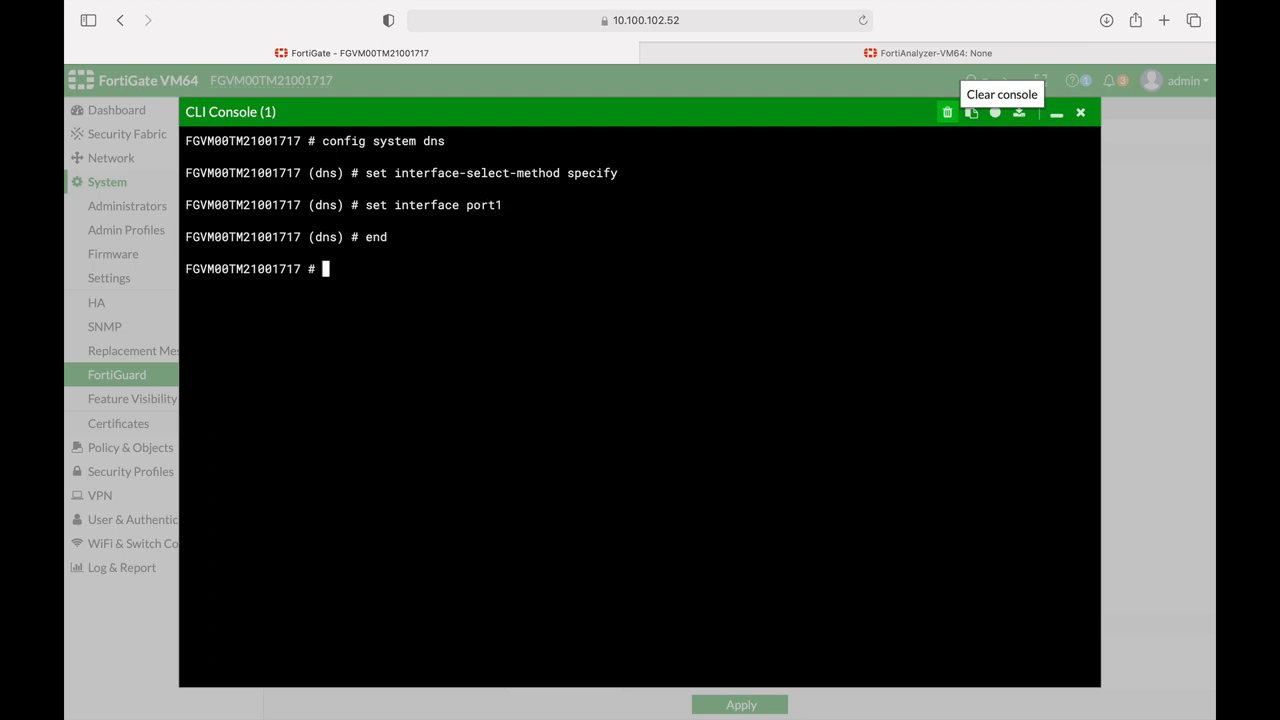